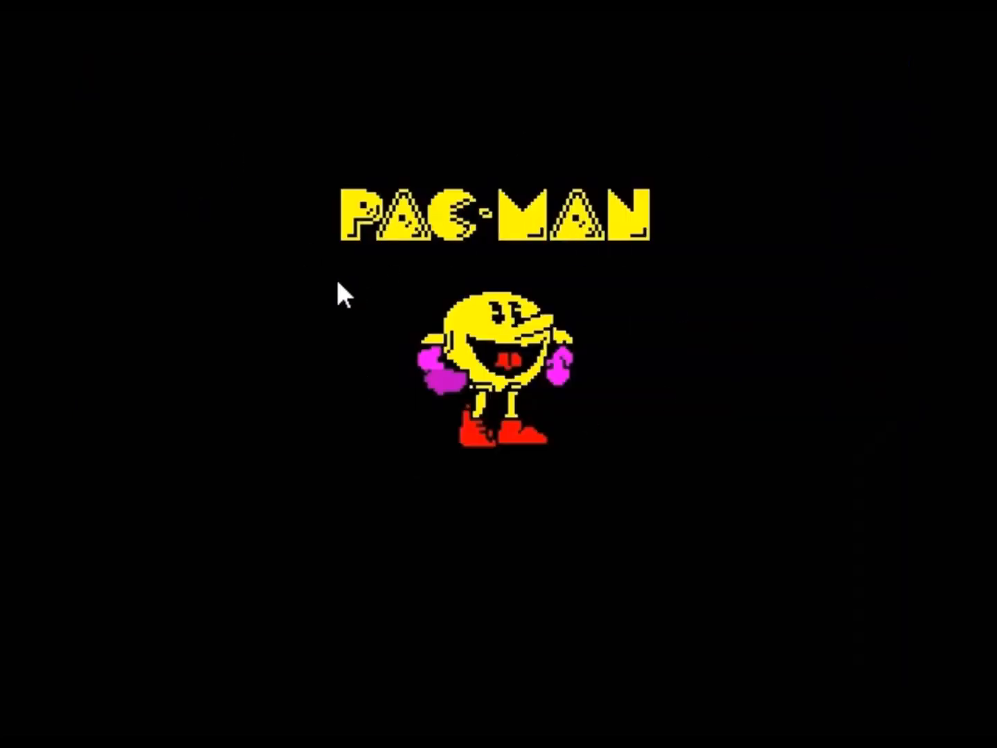
mouse_move(481, 493)
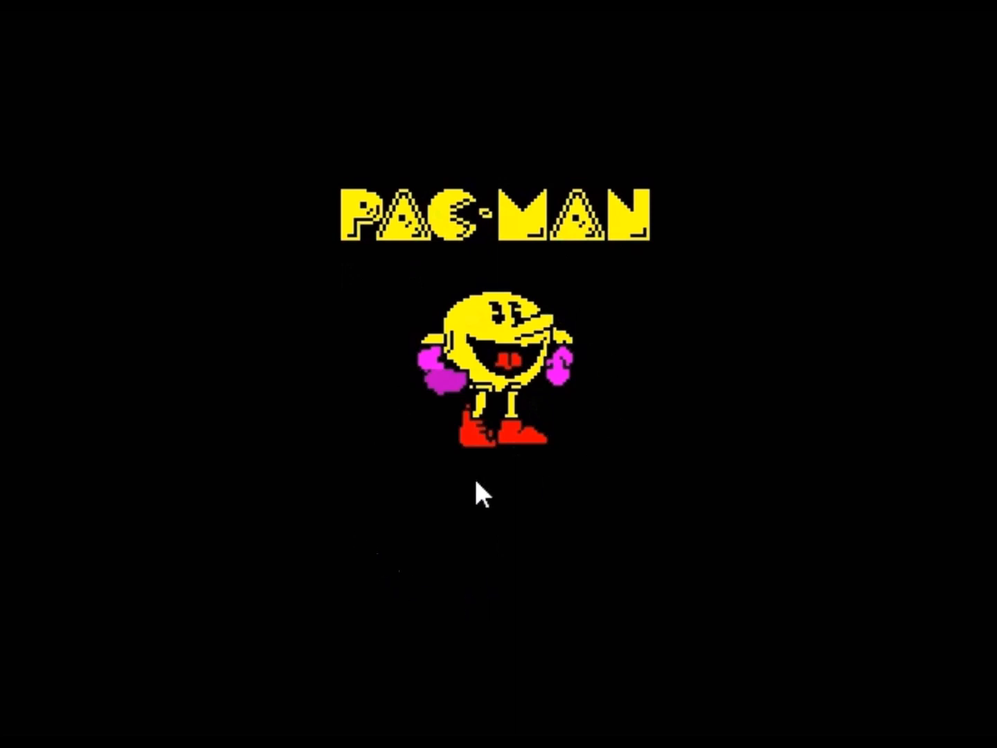
mouse_move(450, 501)
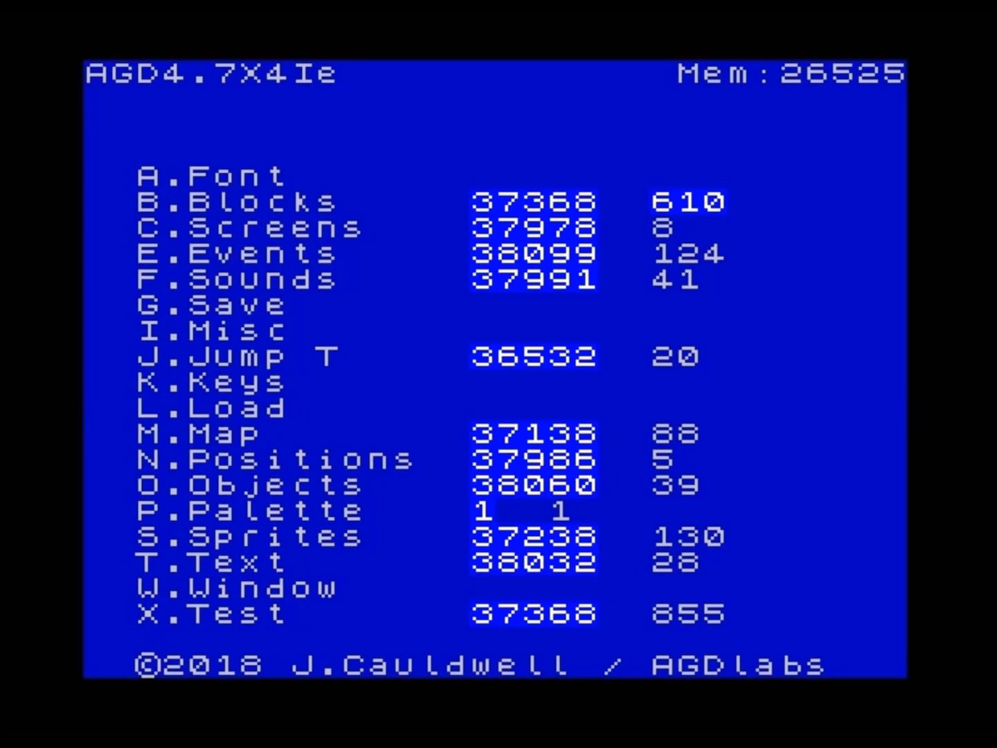
mouse_move(753, 164)
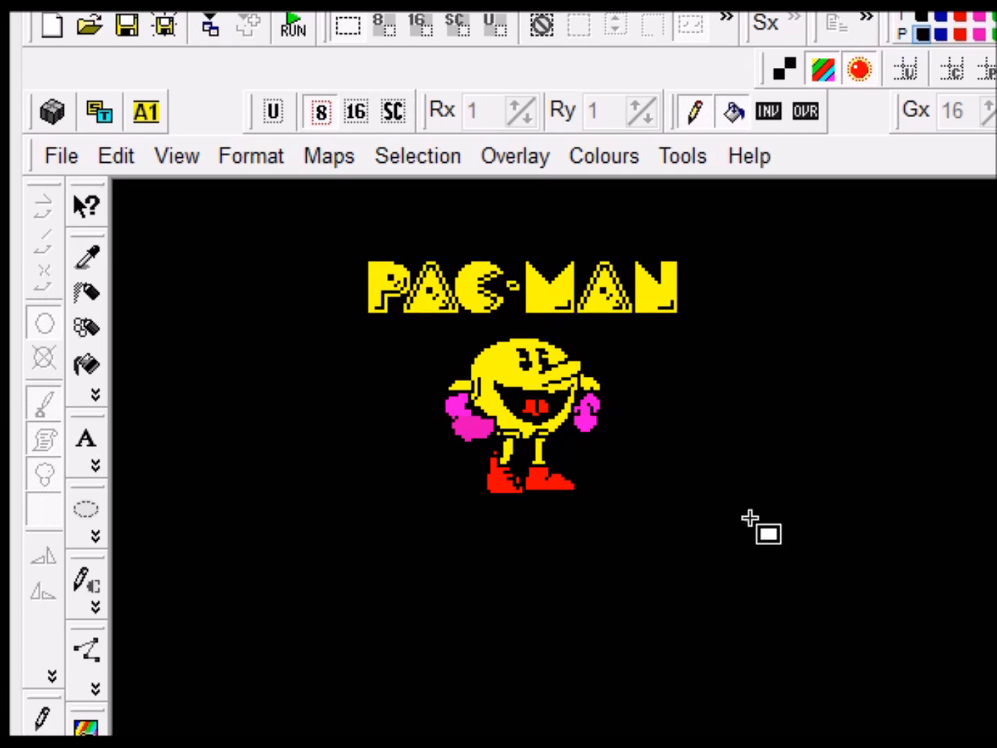
mouse_move(589, 430)
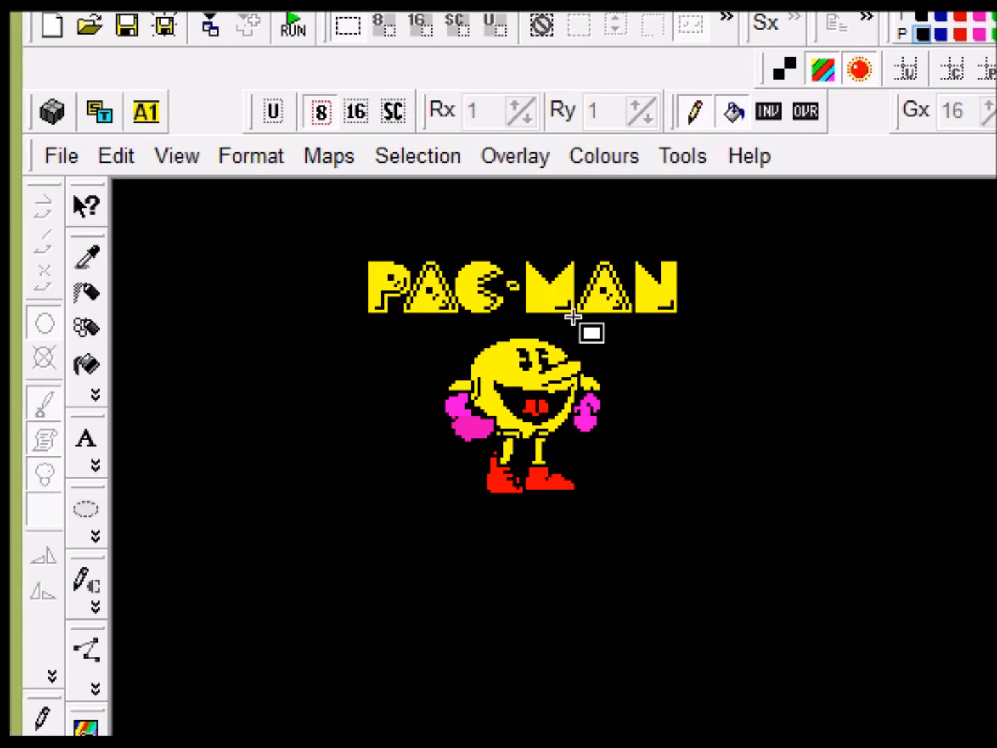
mouse_move(634, 460)
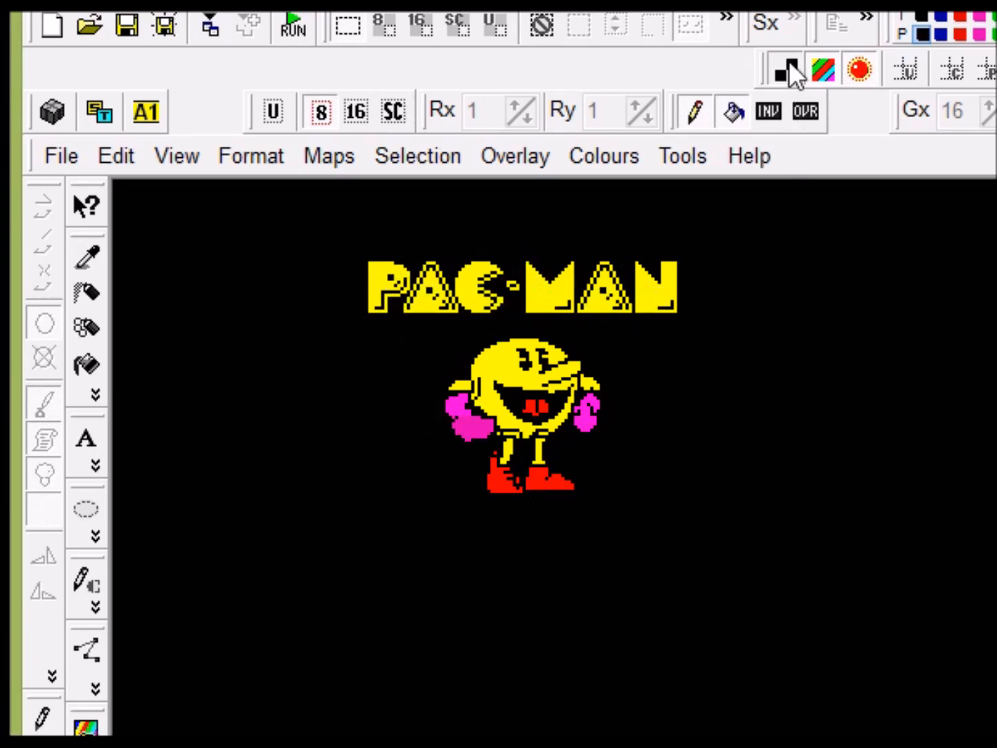
Turn the attribute display off so the Pac-Man picture shows as plain black pixels.
click(786, 69)
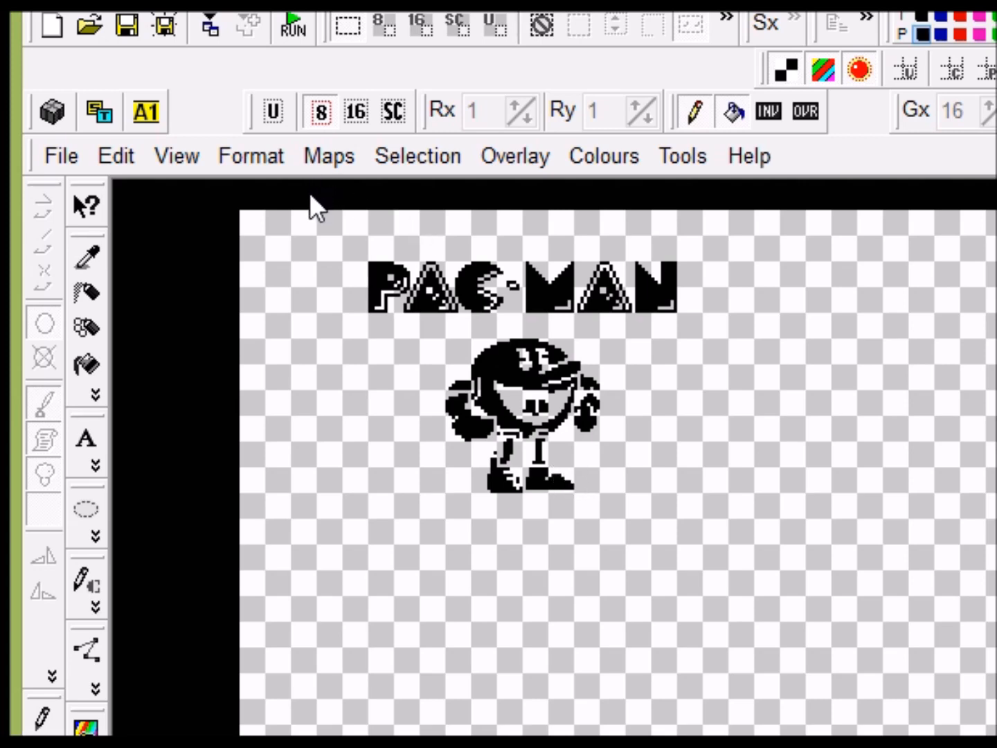
mouse_move(339, 211)
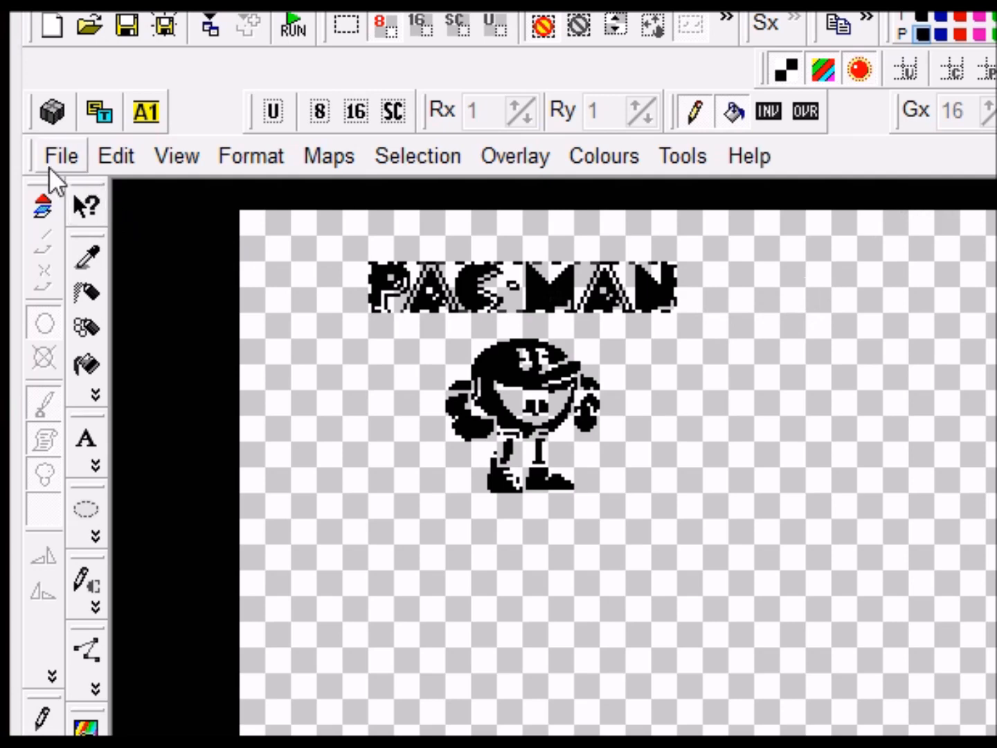
Export the PAC-MAN logo selection as a Binary (*.bin) file, overwriting the existing one.
click(61, 155)
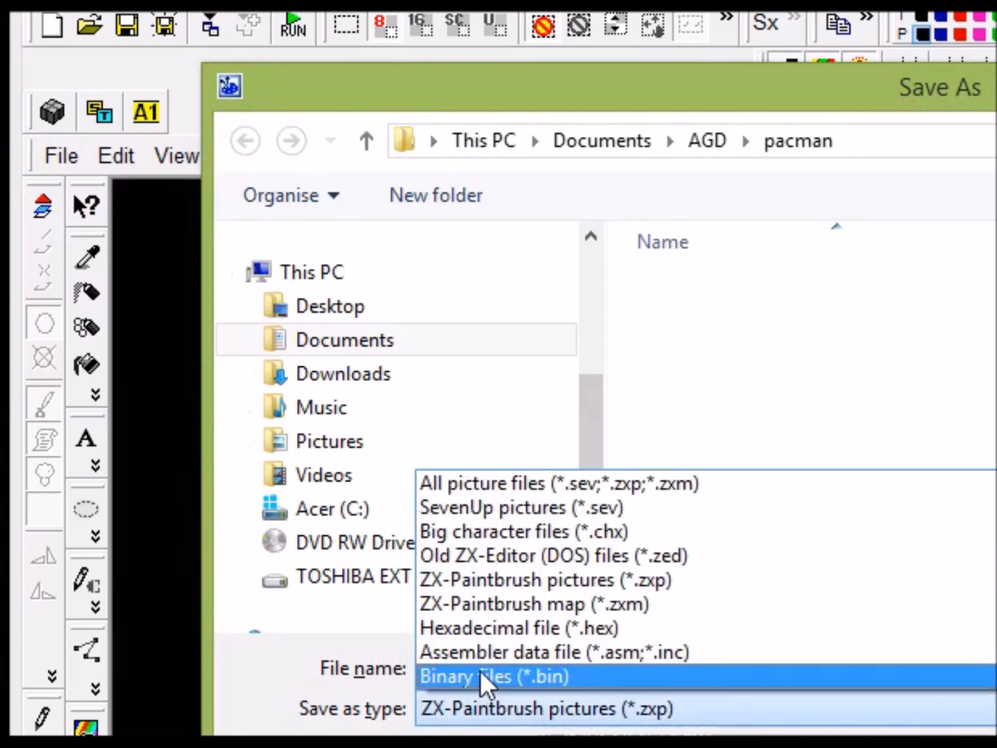
click(493, 676)
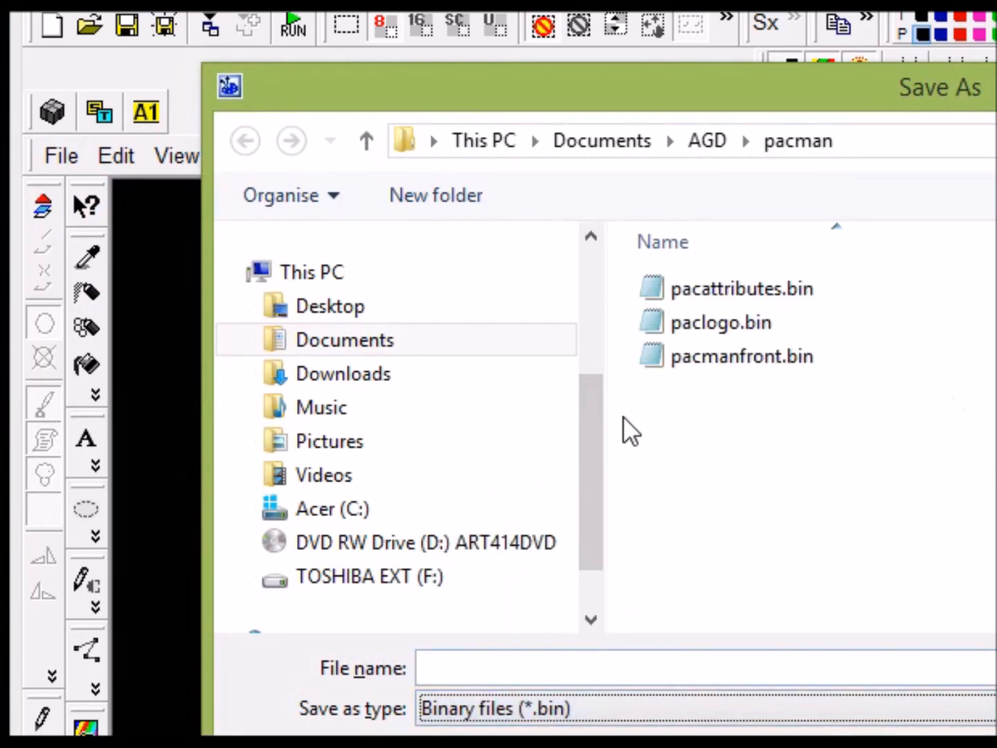
click(719, 321)
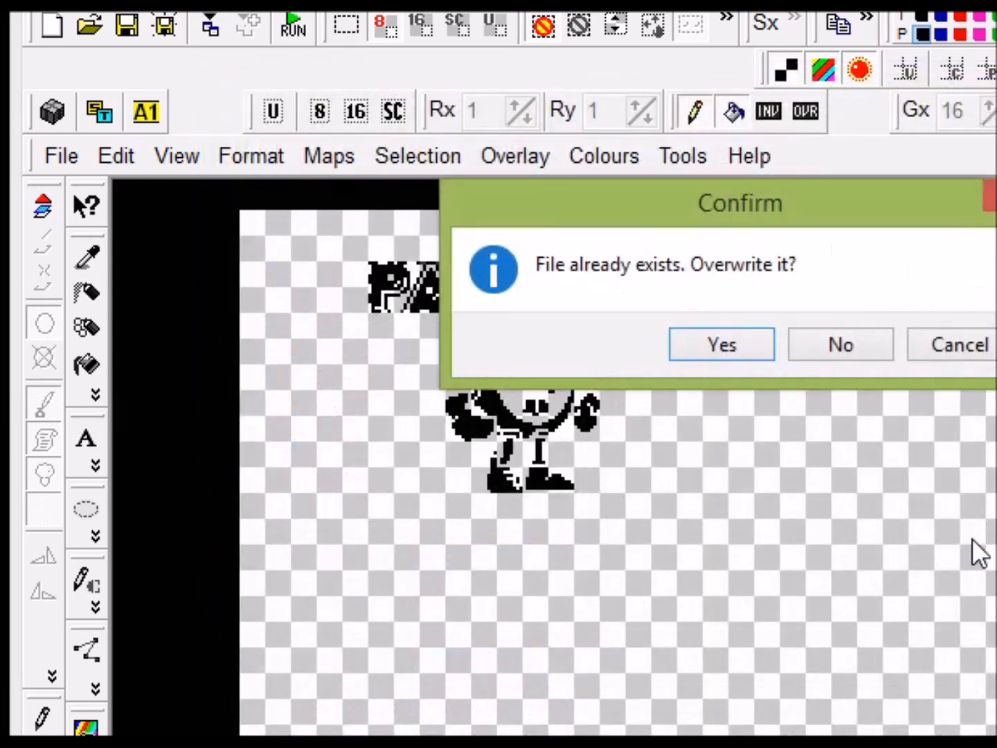
click(720, 344)
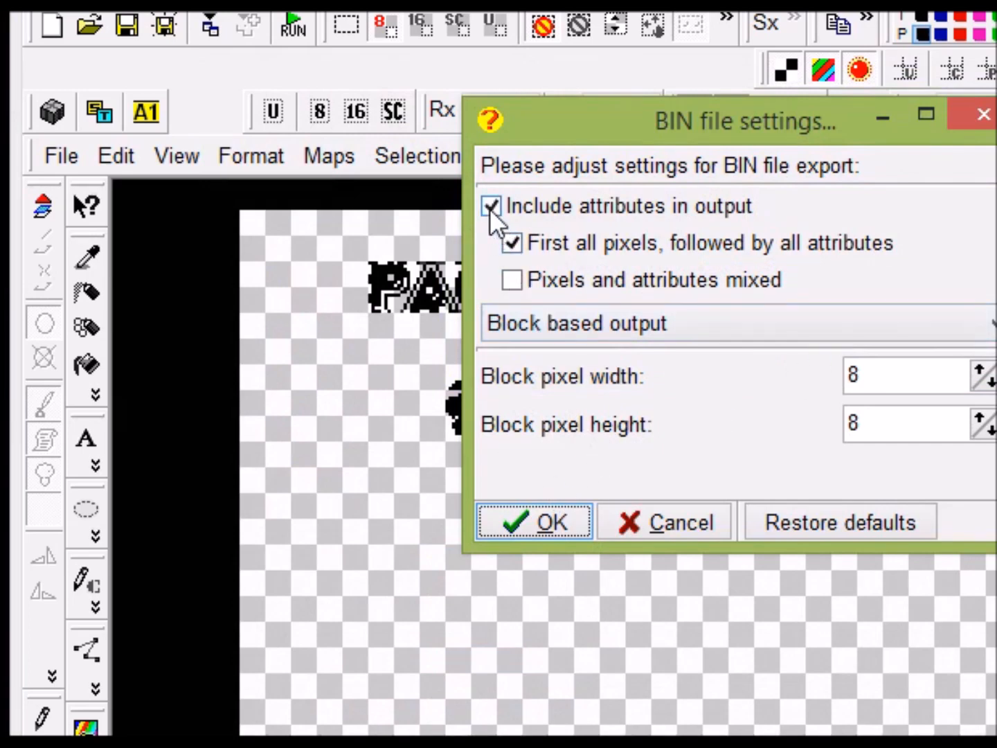
Leave Include attributes unticked and confirm the pixels-only binary export.
click(490, 207)
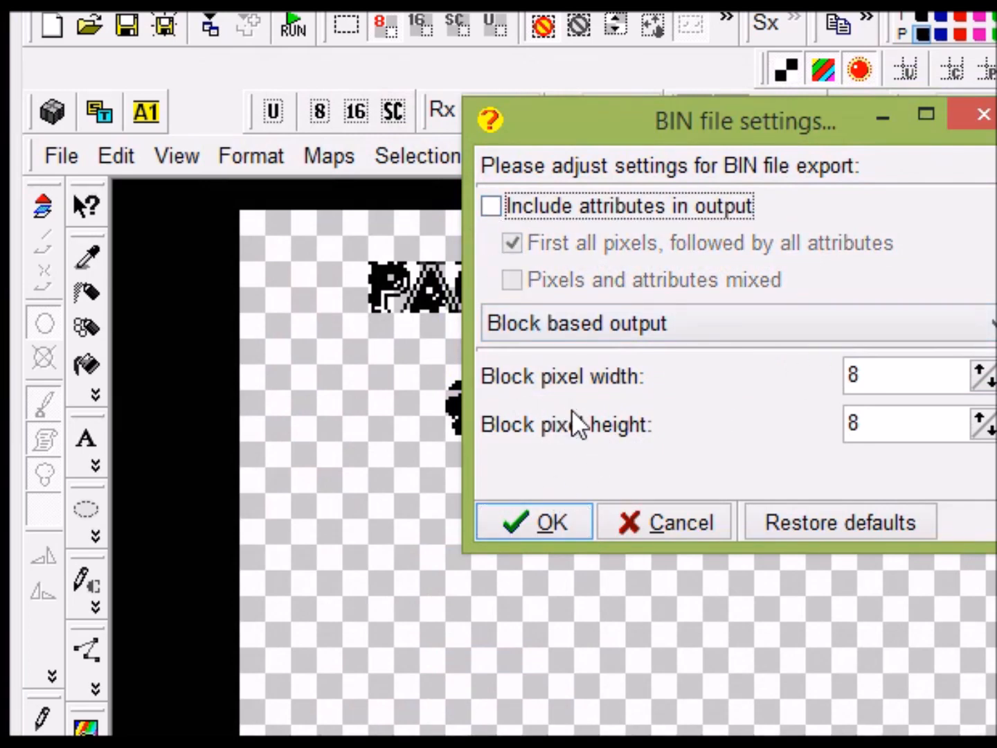
mouse_move(609, 249)
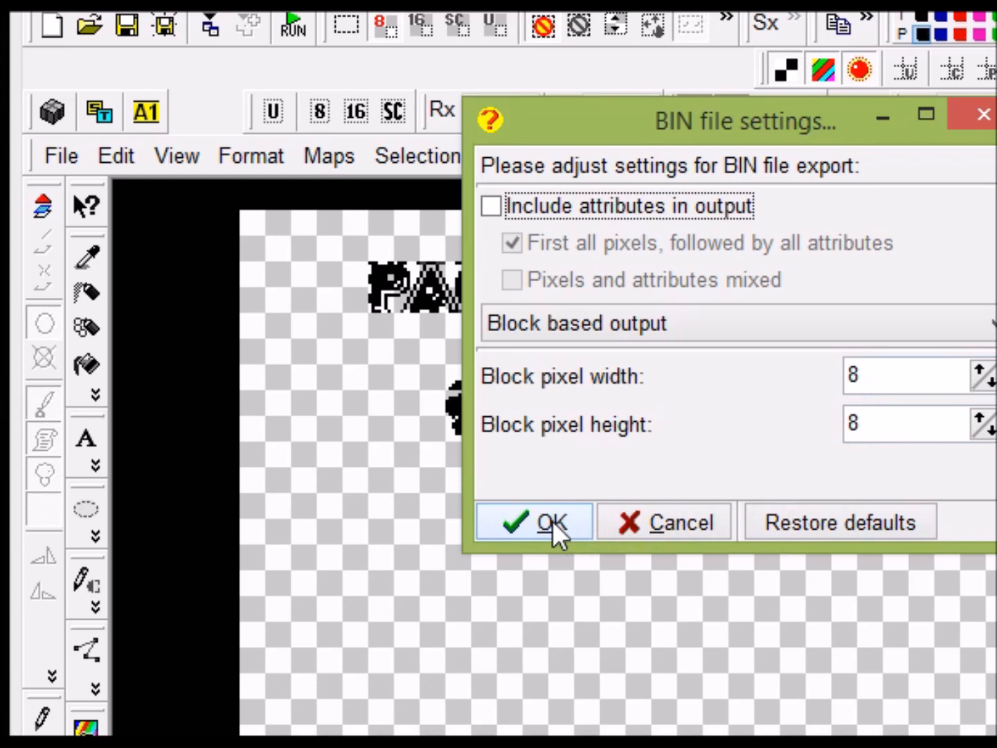
click(533, 520)
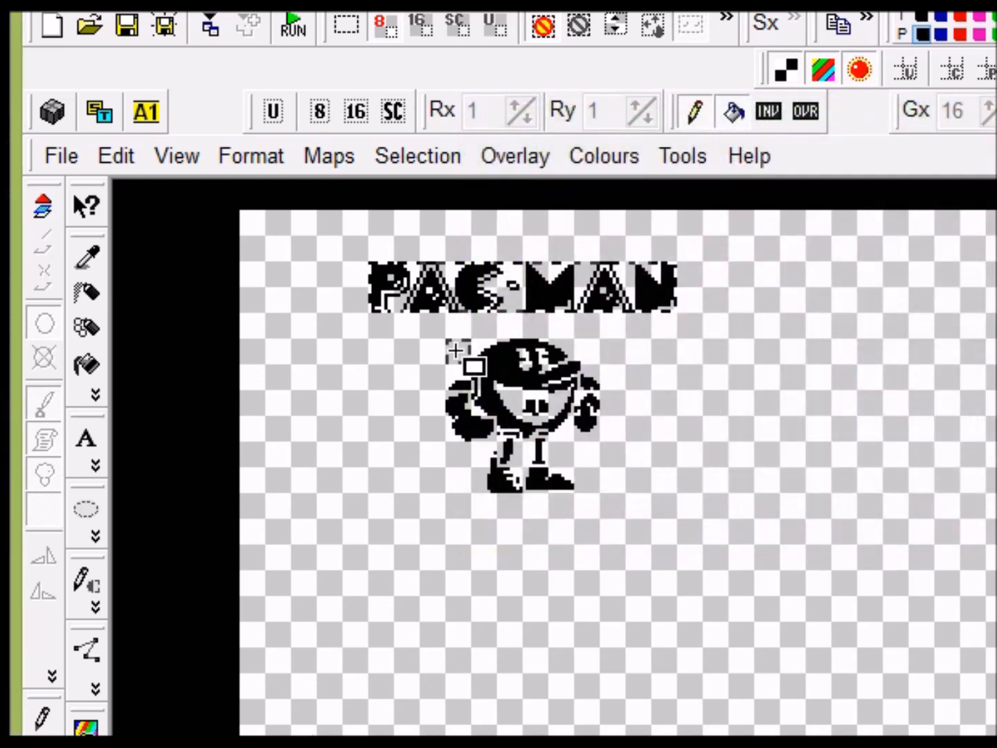
Select the Pac-Man figure area and start exporting it as Binary (*.bin) data.
drag(471, 367, 596, 471)
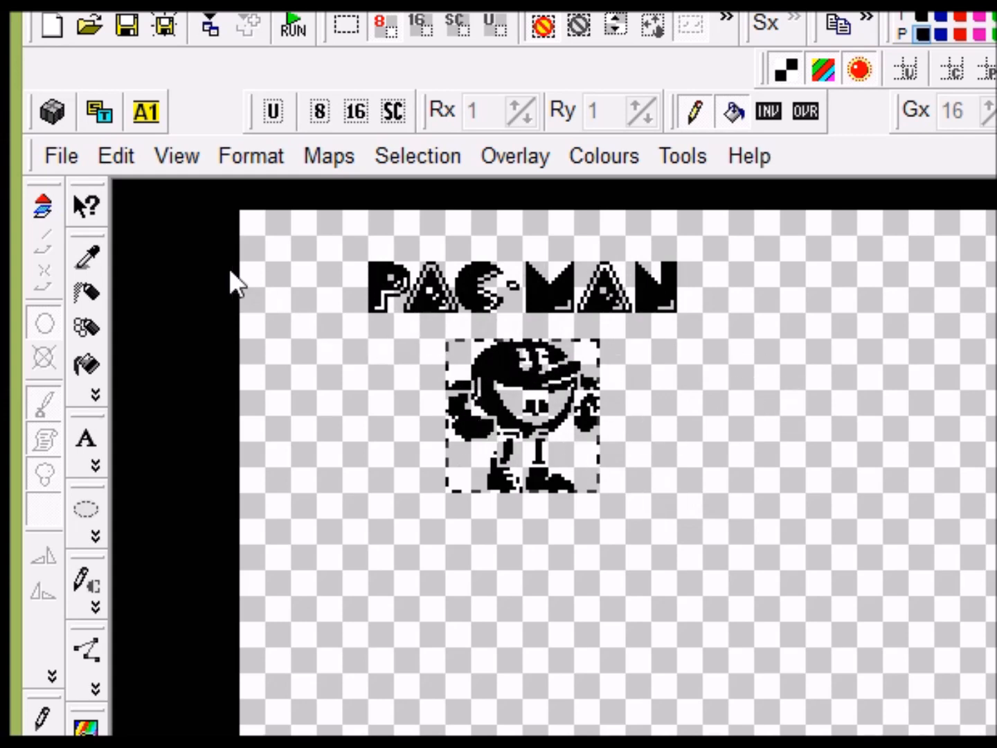
click(60, 155)
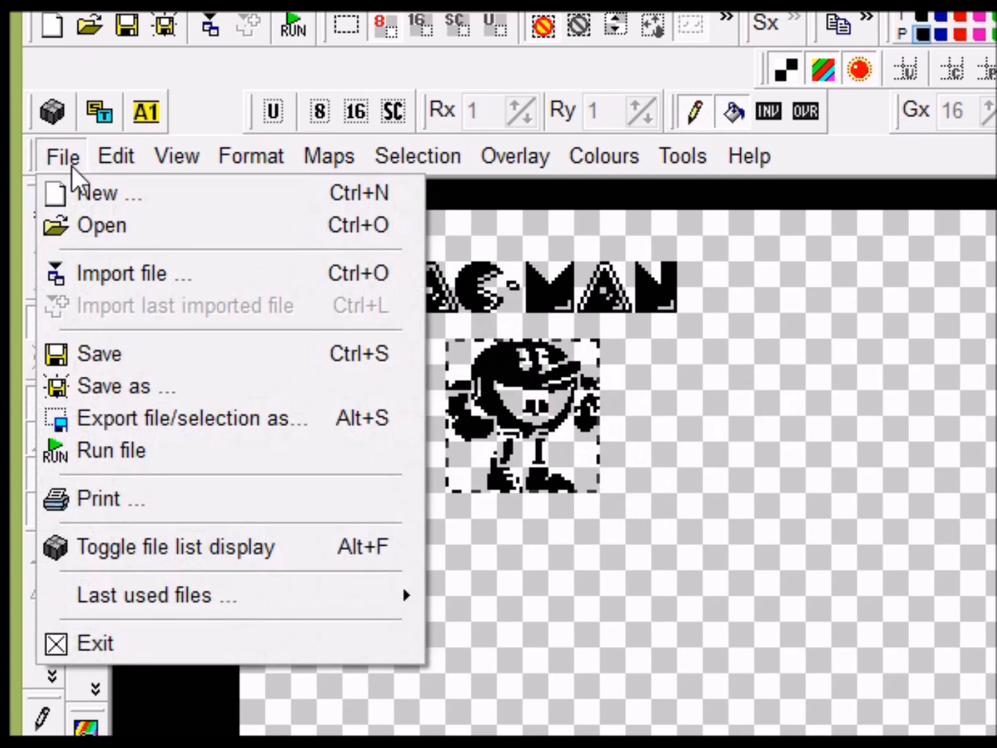
click(266, 429)
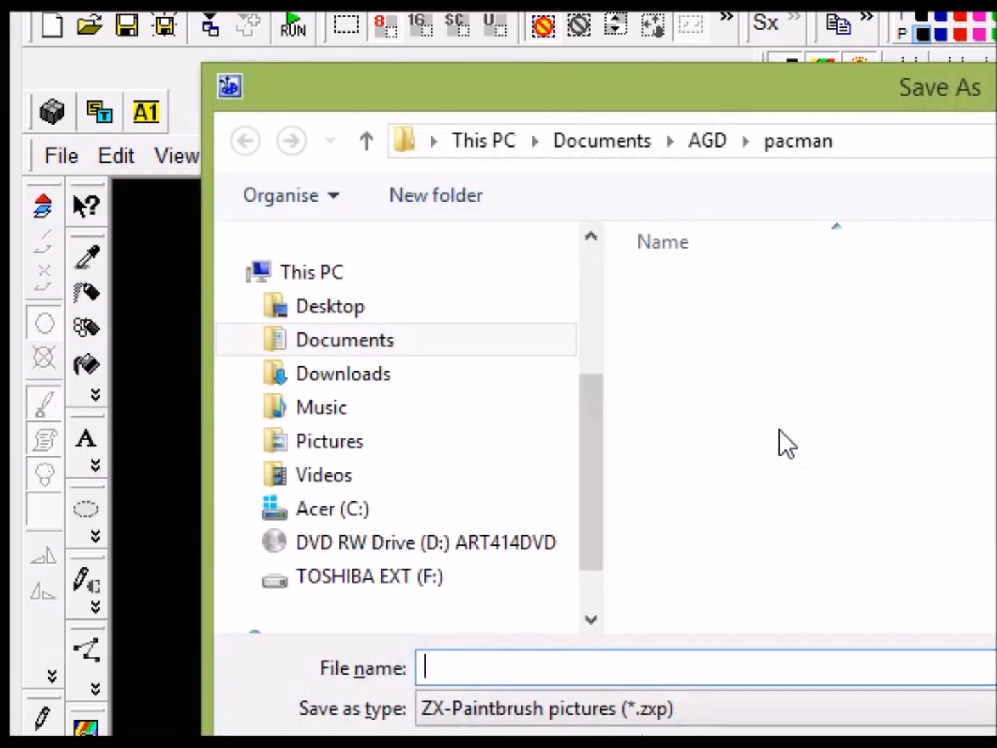
click(547, 707)
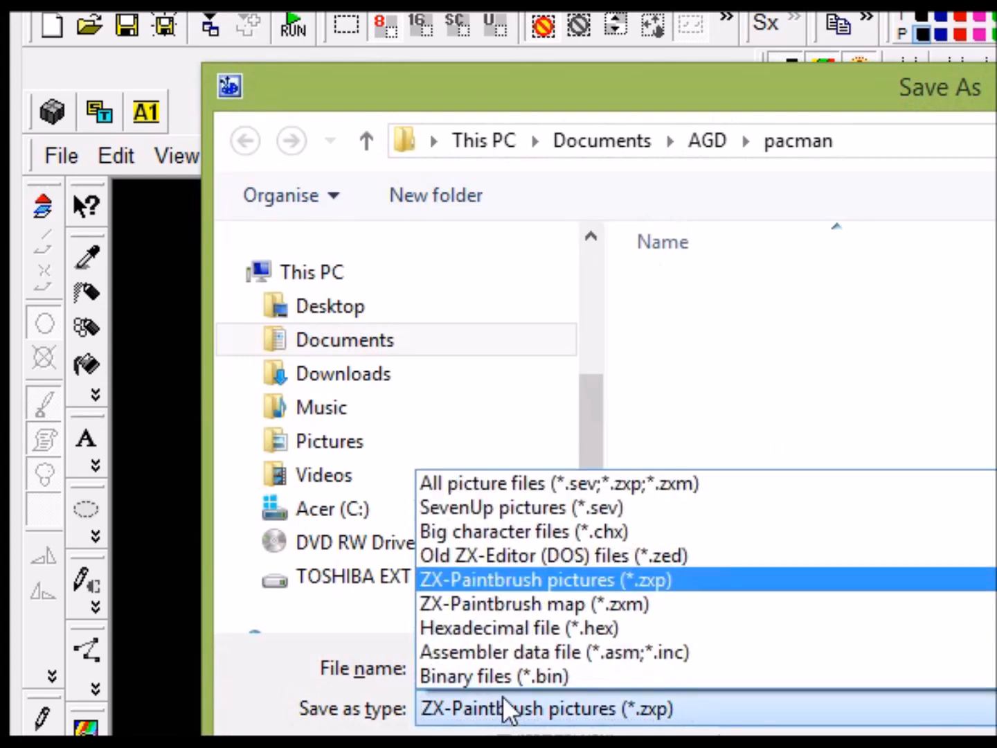
click(493, 676)
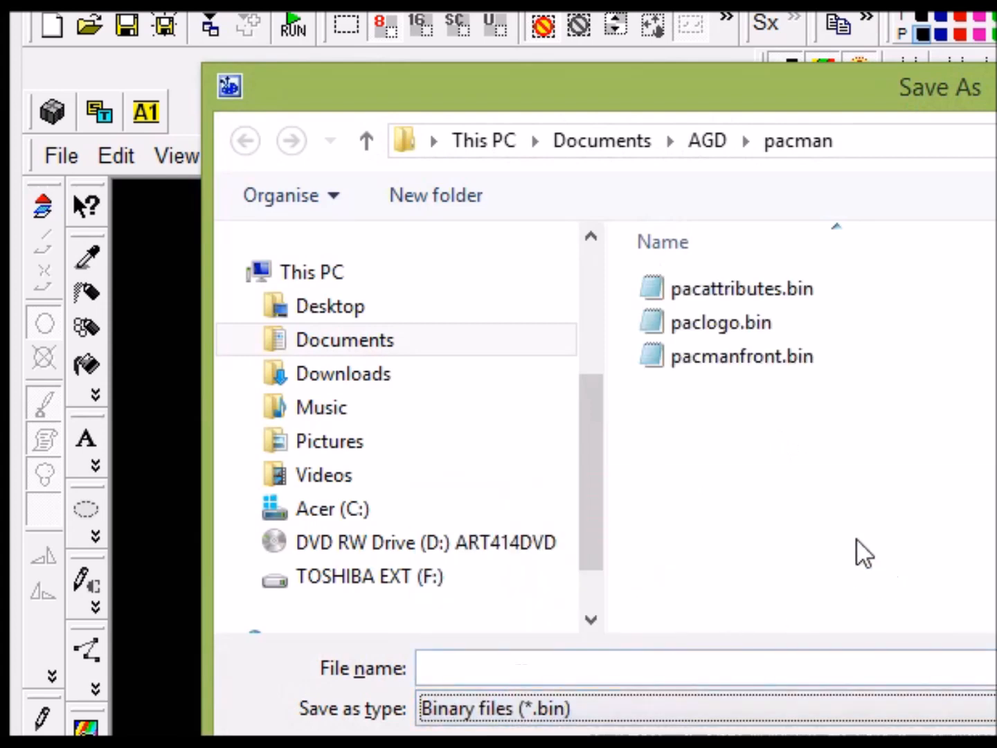
Overwrite pacattributes.bin with the selection, this time including colour attributes.
click(742, 288)
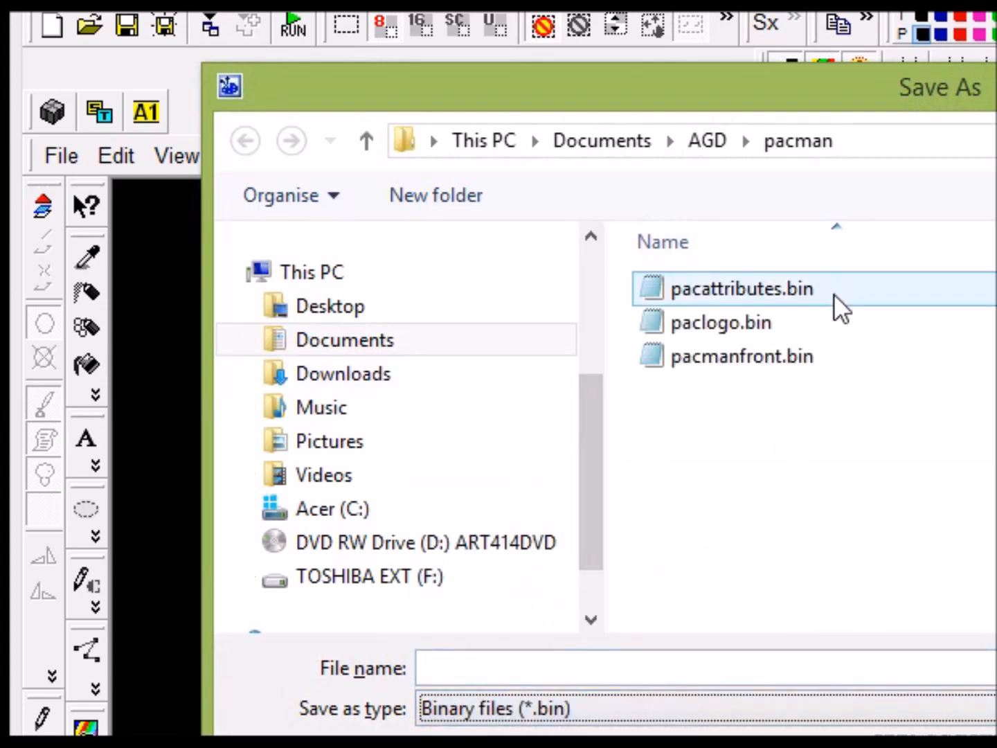
click(740, 355)
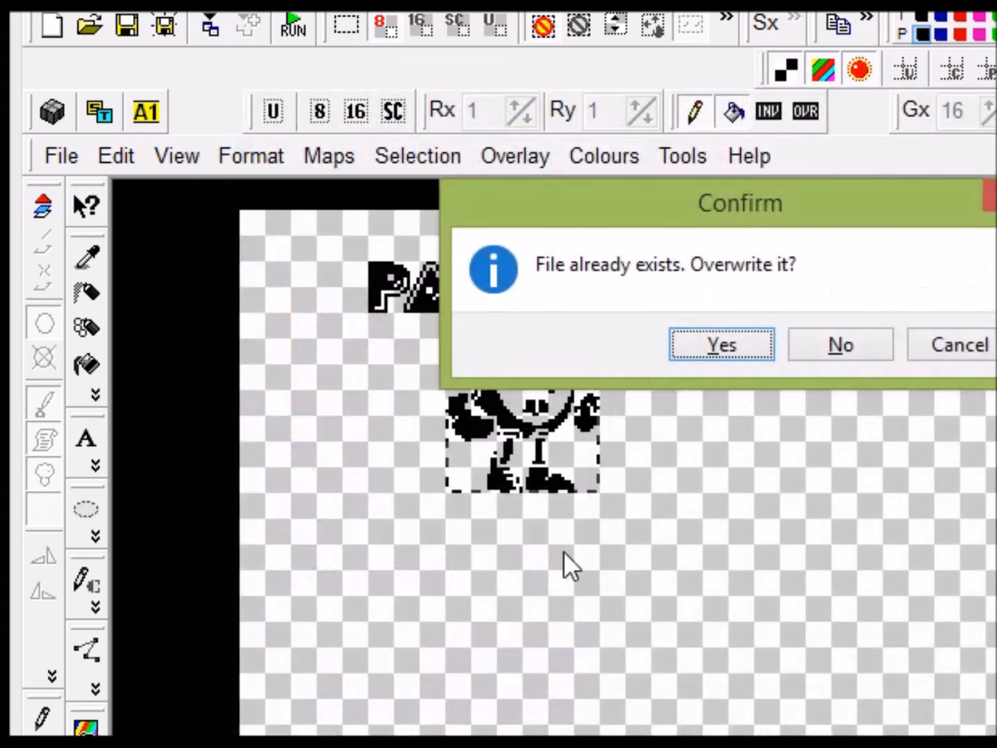
click(720, 343)
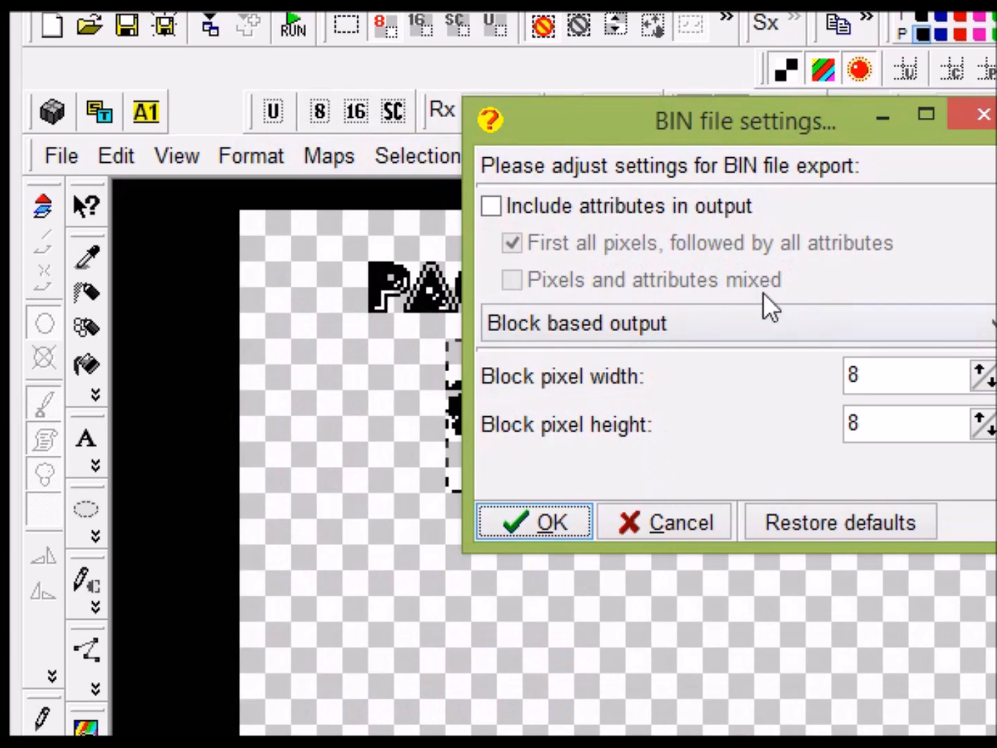
click(490, 205)
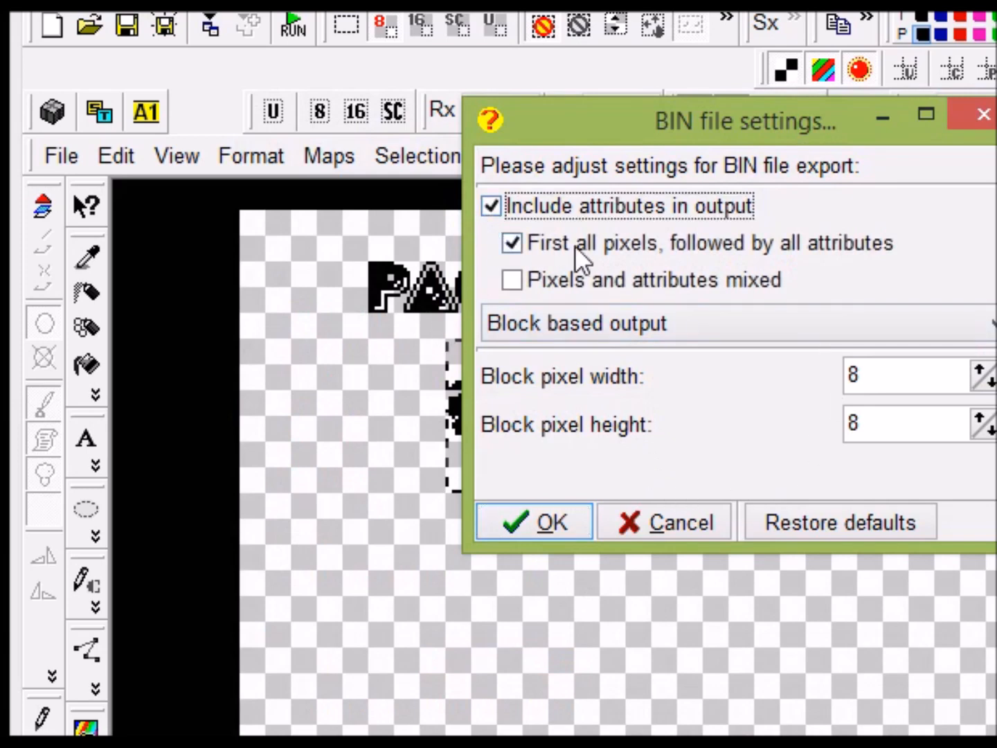
mouse_move(824, 256)
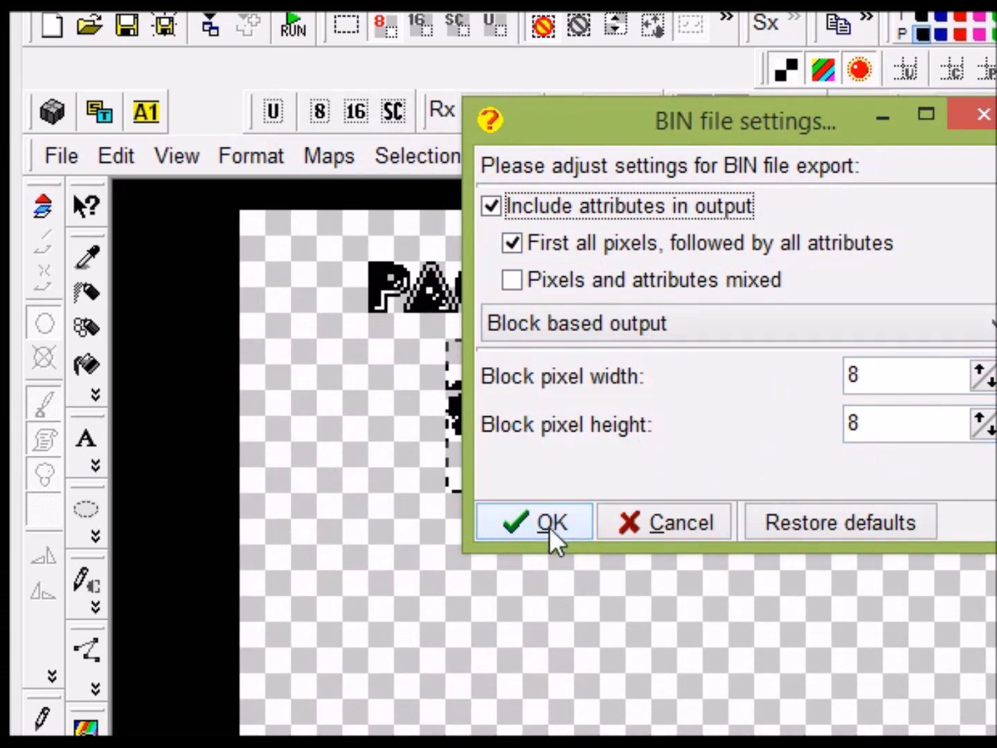
click(533, 521)
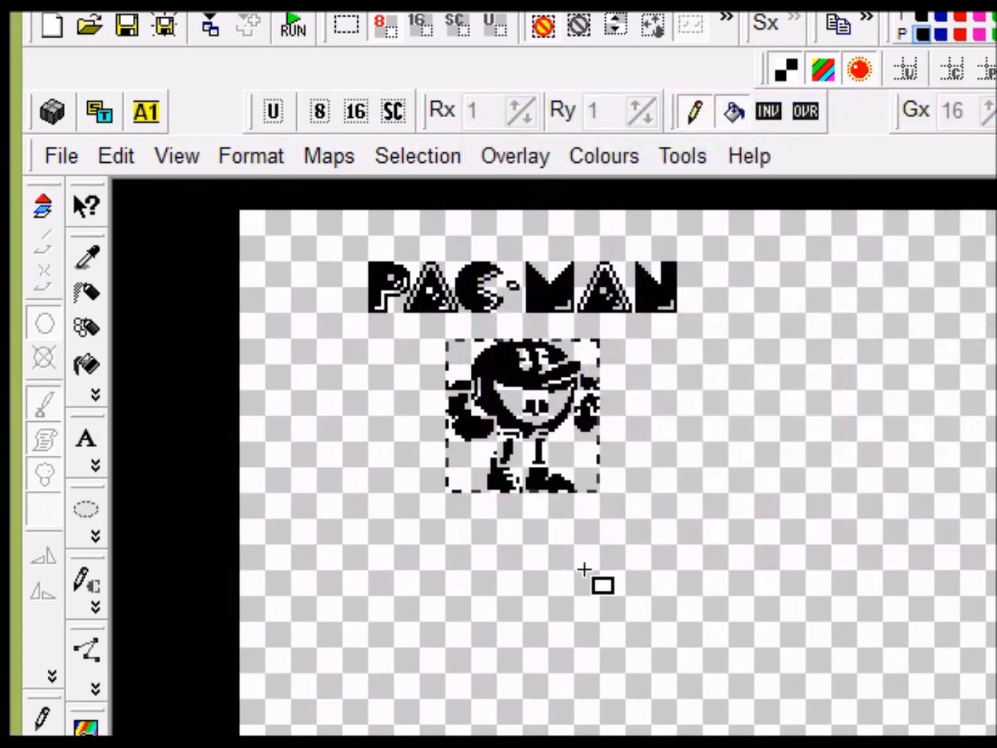
mouse_move(706, 464)
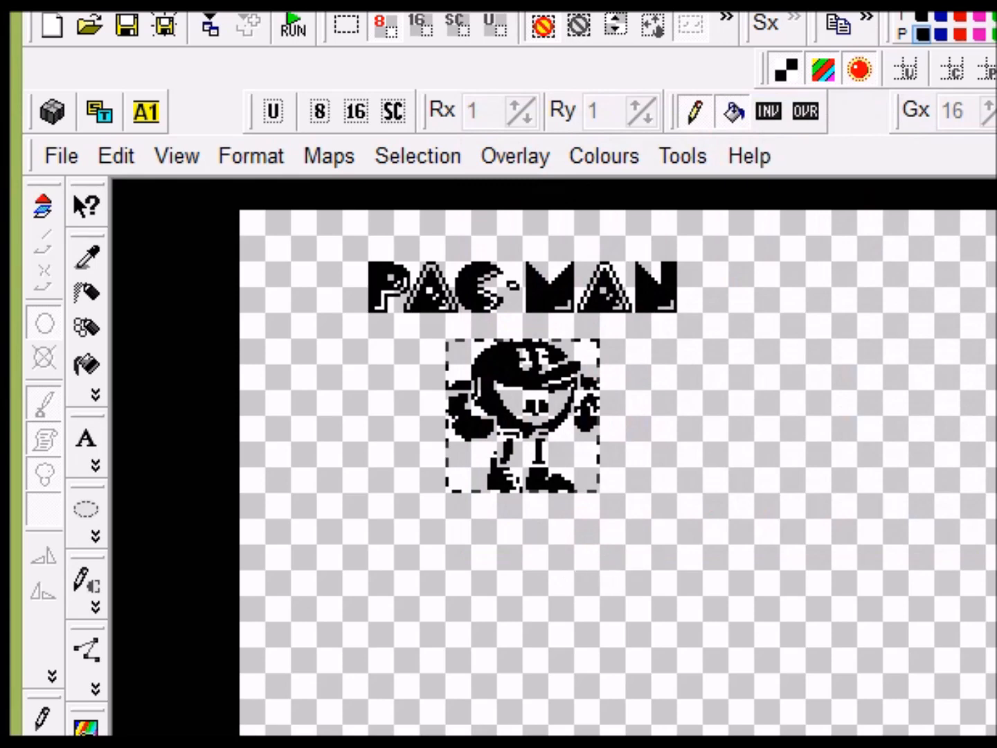
click(292, 26)
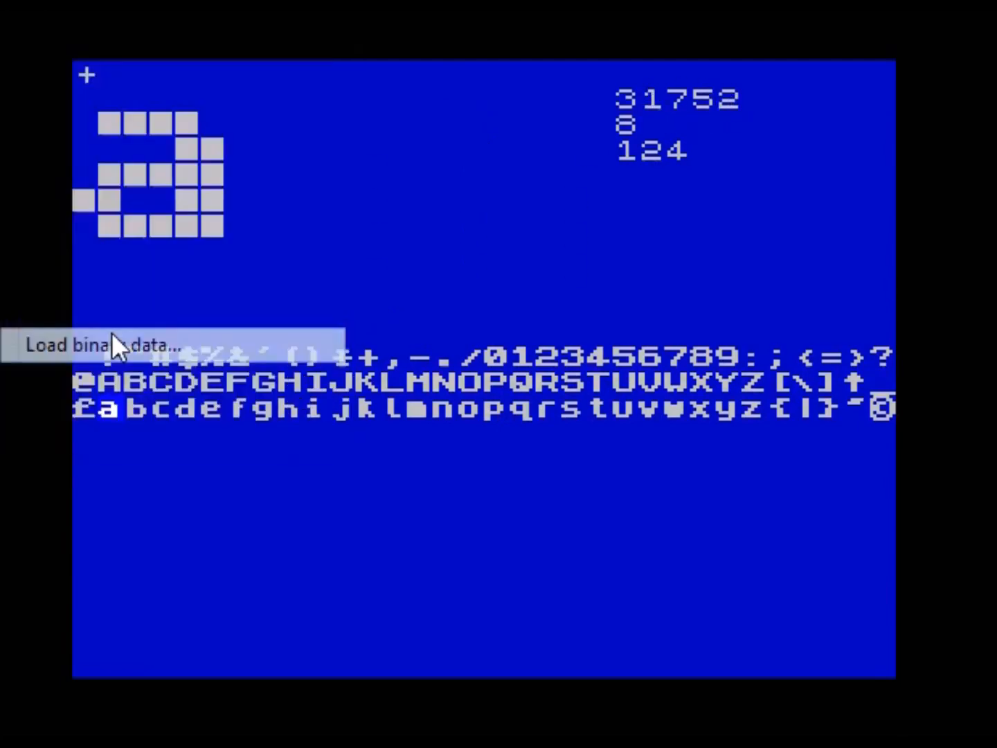
Load paclogo.bin as binary data, 192 bytes, starting at address 31752.
click(104, 345)
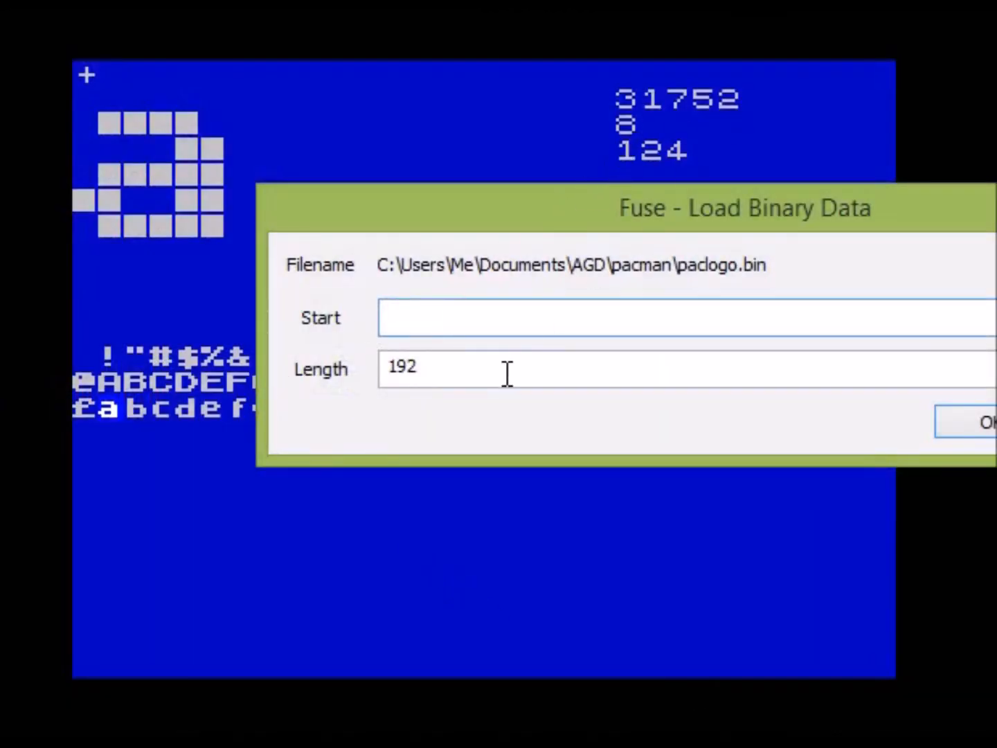
text(31752)
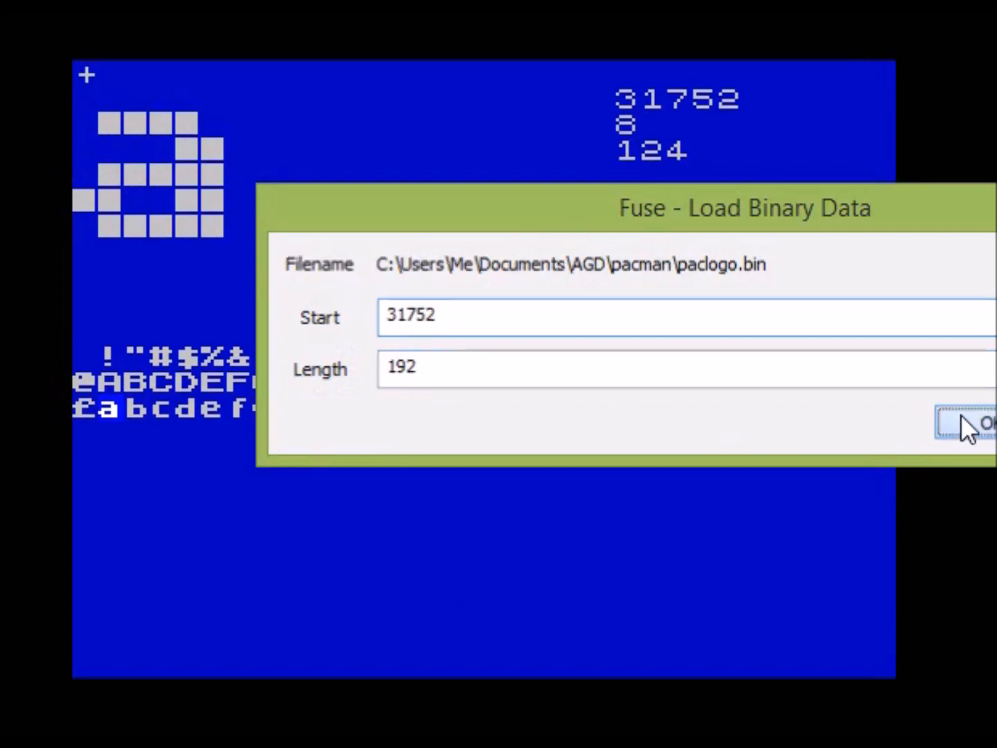
click(976, 424)
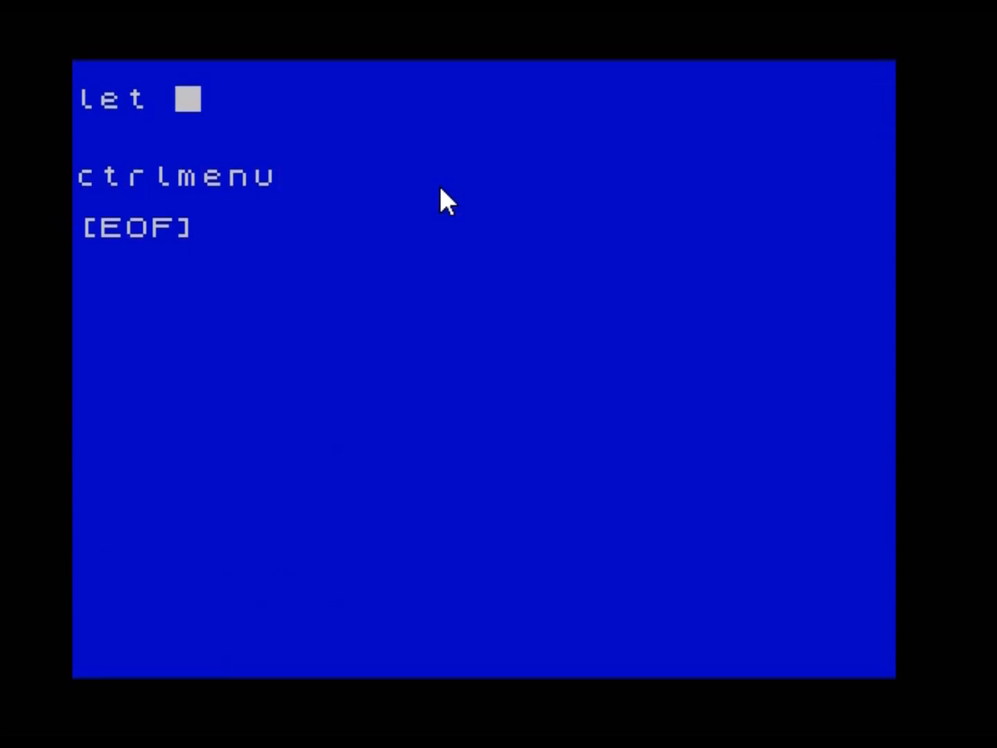
Add 'let lin 5', 'let col 10', 'msg 1' and begin 'let lin 6' above ctrlmenu.
text(lin 5)
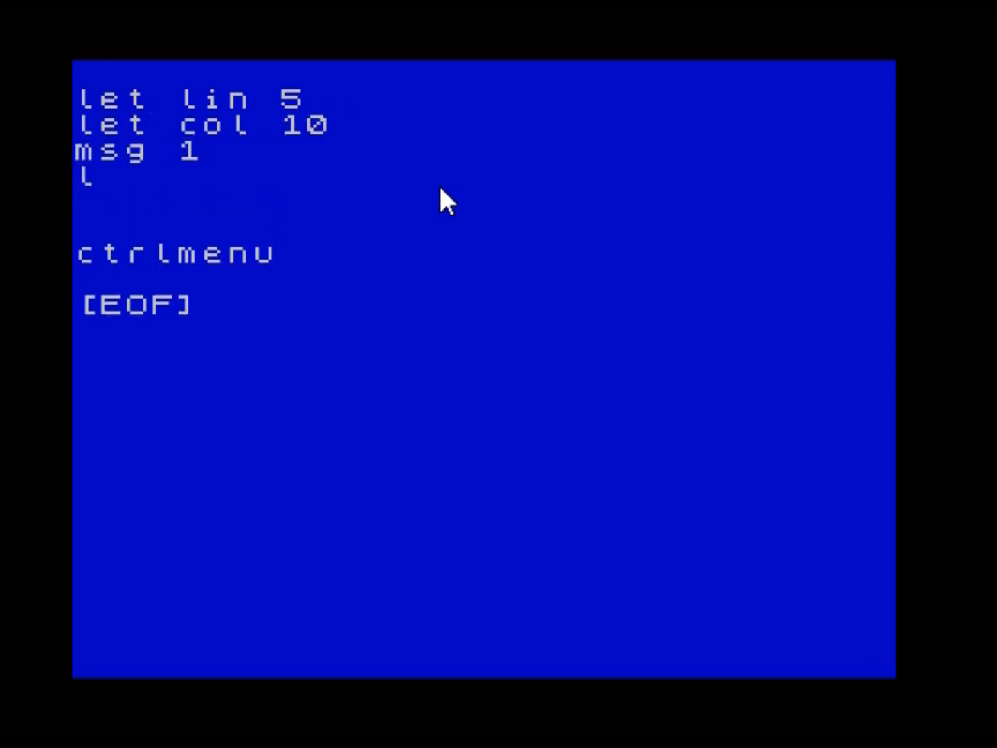
text(et lin 6)
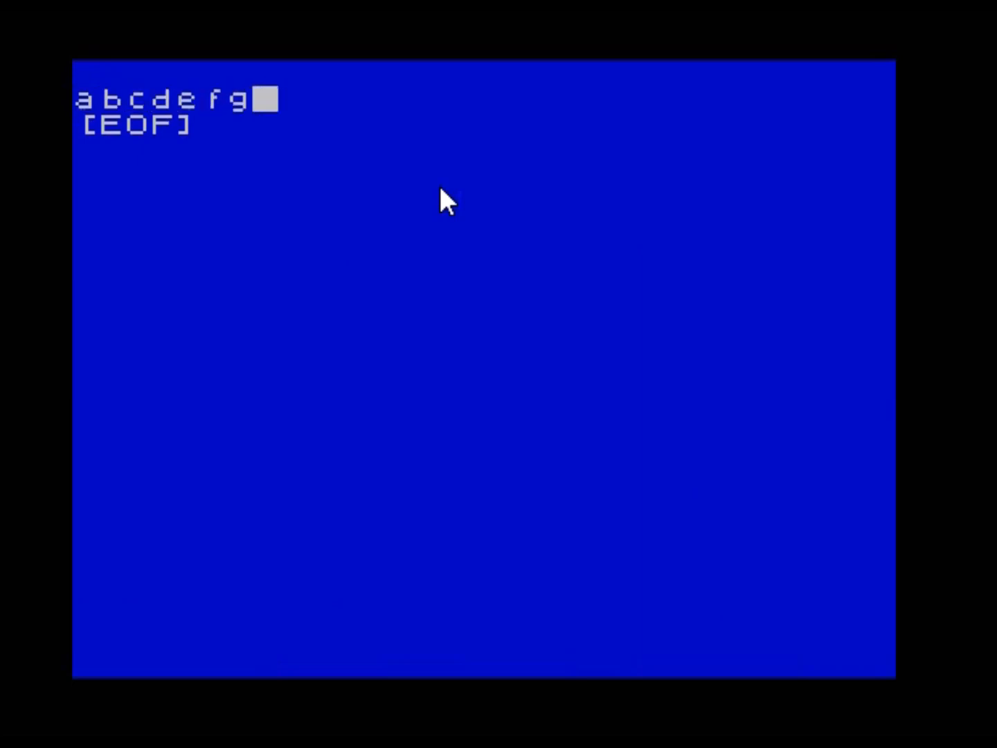
Finish message 1 as abcdefghijkl, create message 2 and type mnopqrstuvwx.
text(hijkl)
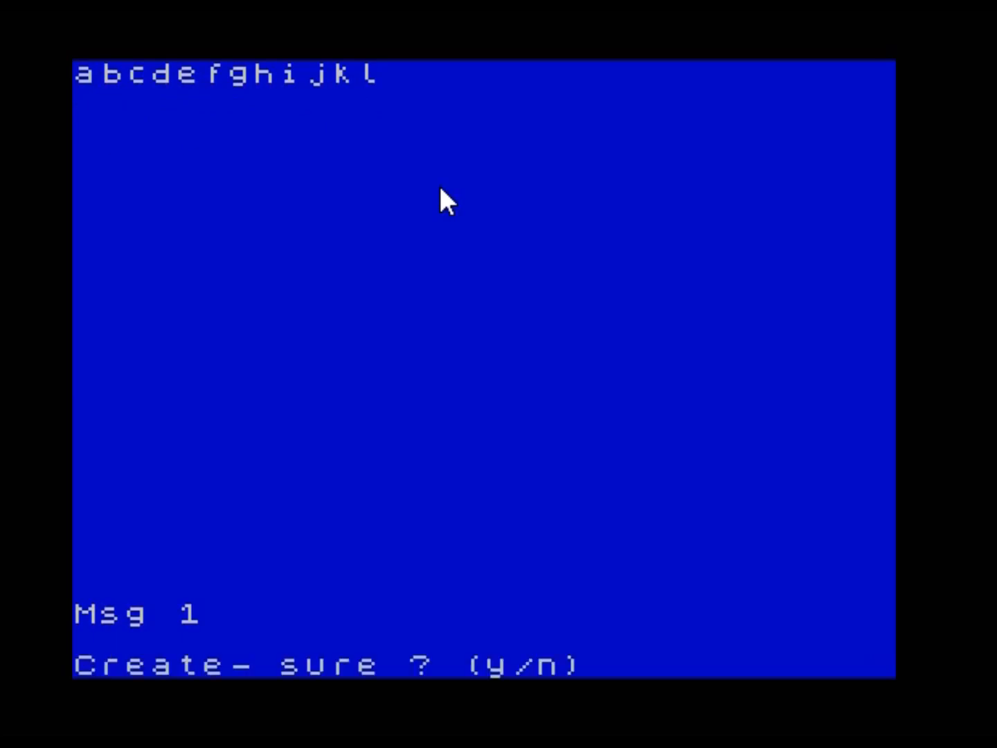
key(y)
text(mn)
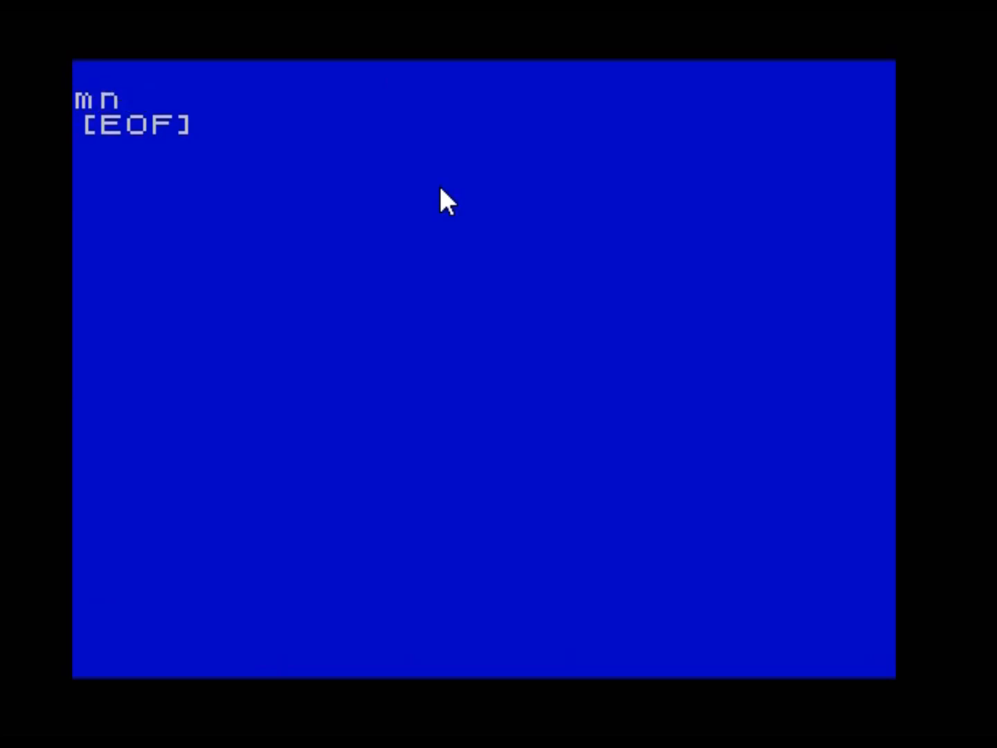
text(opqrst)
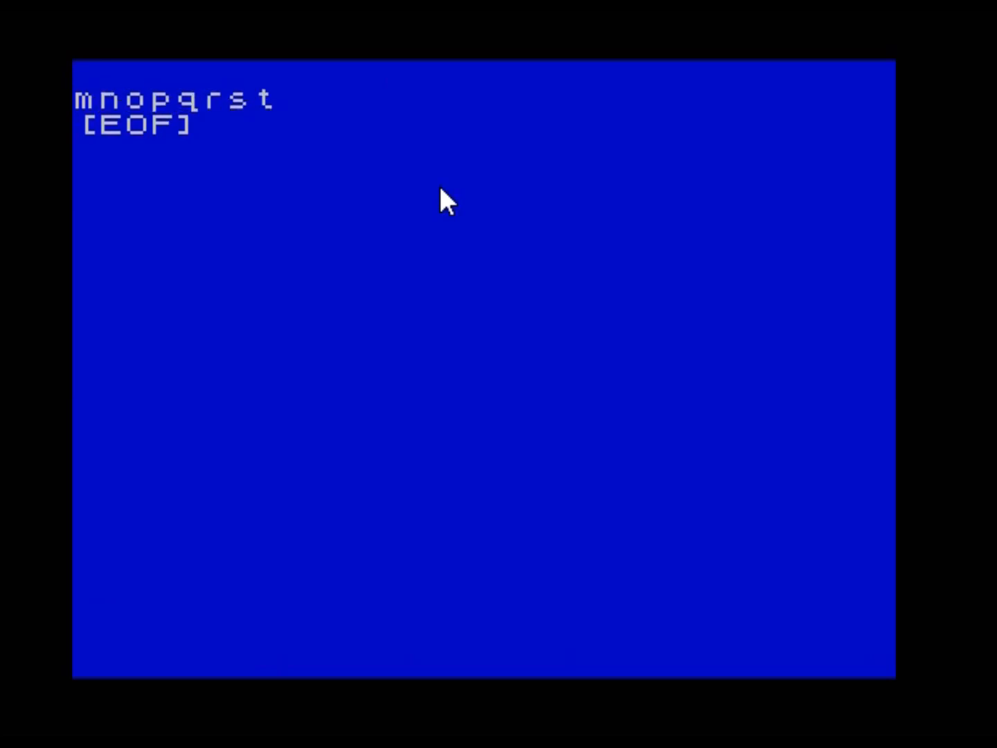
text(uvwx)
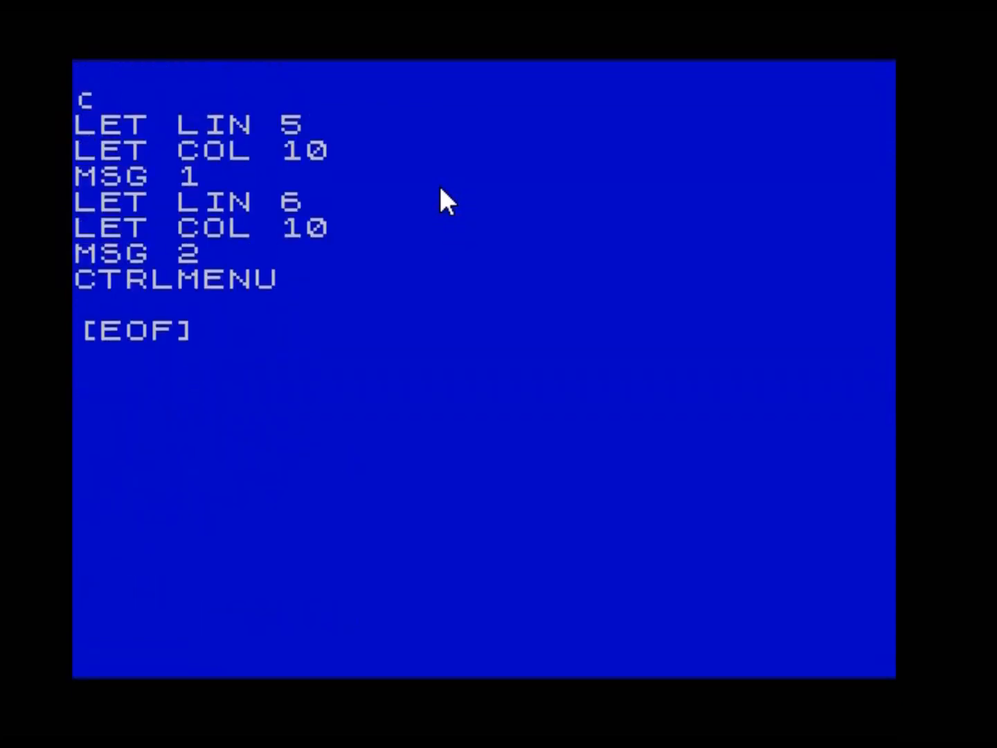
Add 'clr 70' at the top of the intro script so it clears the screen first.
text(clr 70)
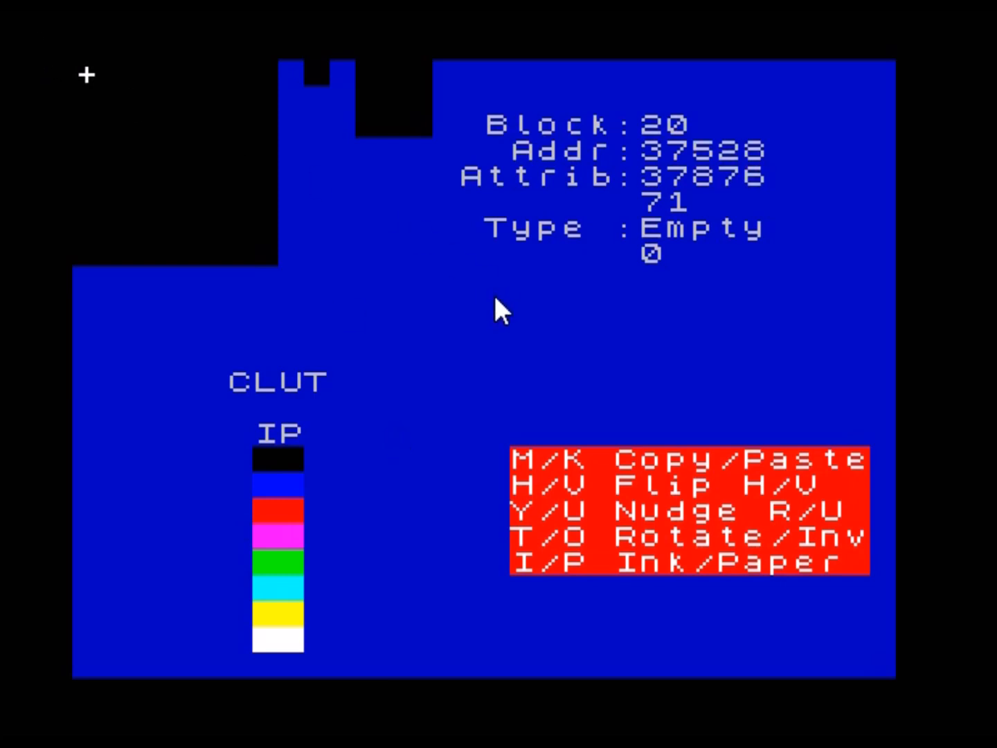
mouse_move(363, 270)
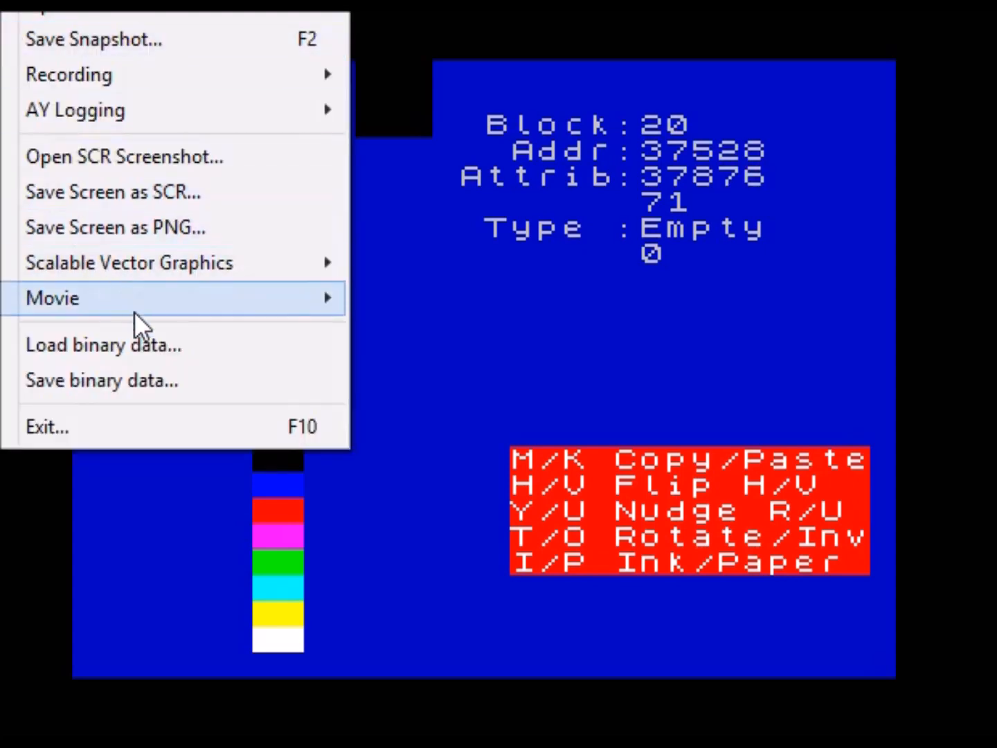
Start loading pacmanfront.bin, 324 bytes, as binary data from the pacman folder.
click(102, 343)
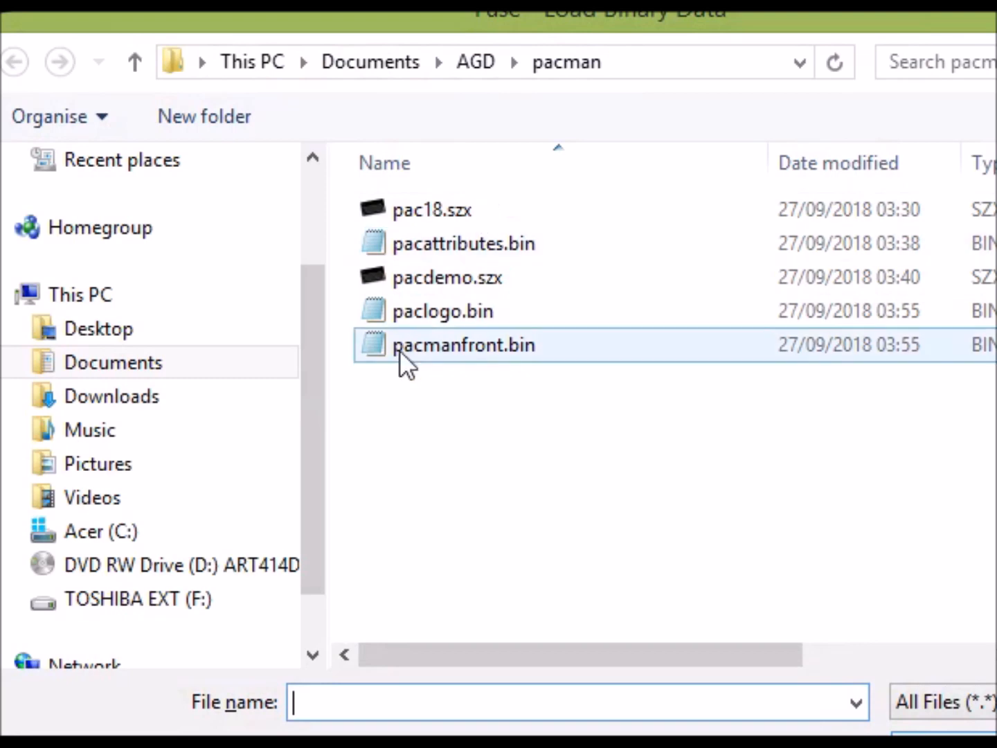
mouse_move(491, 367)
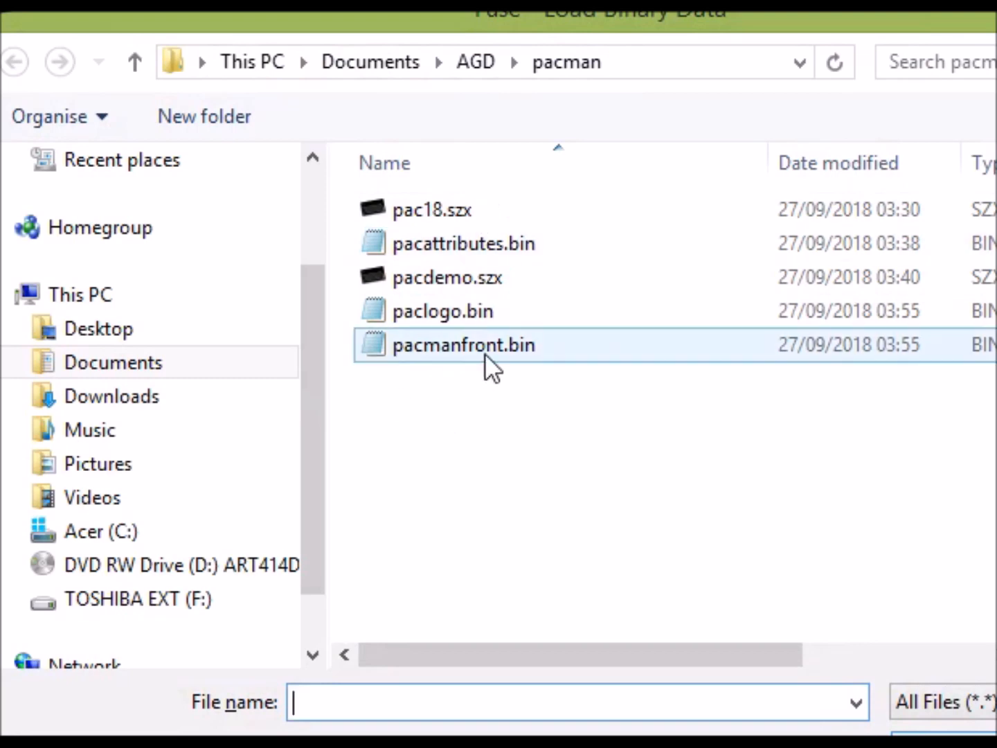
click(463, 345)
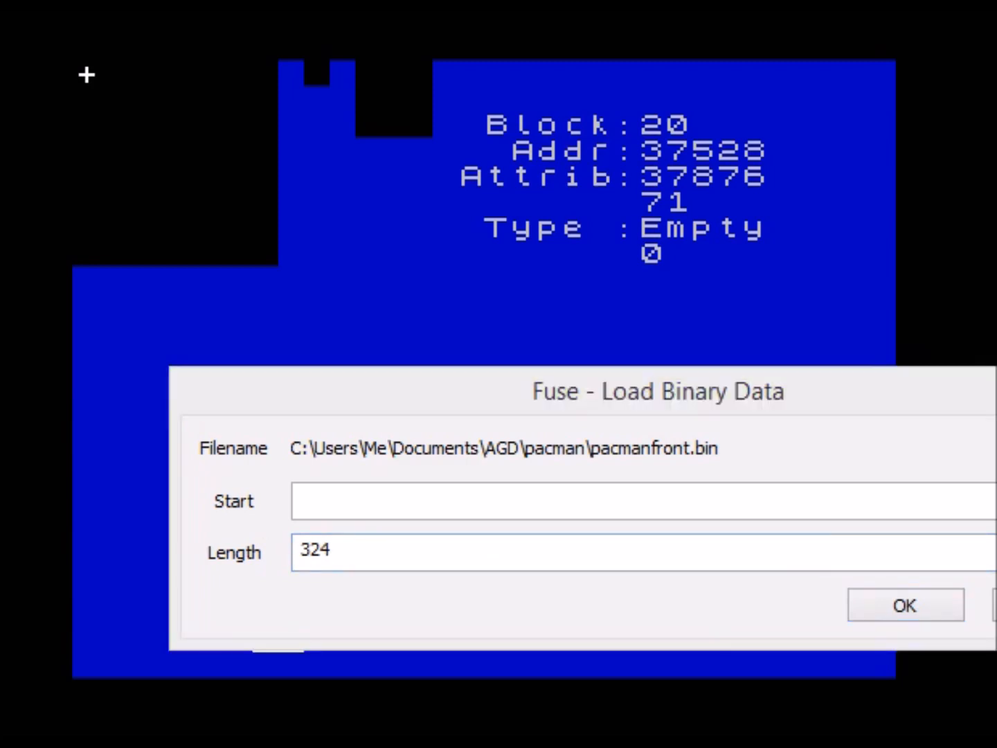
mouse_move(699, 169)
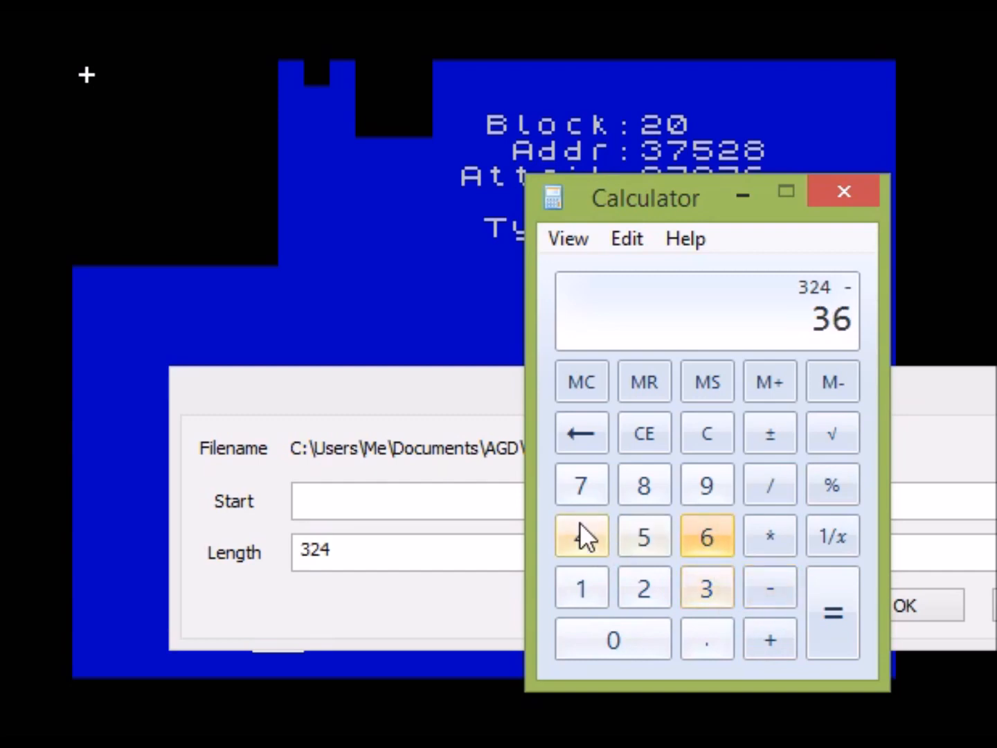
Work out 324 minus 36 = 288 in Calculator and return to the load dialog.
click(832, 612)
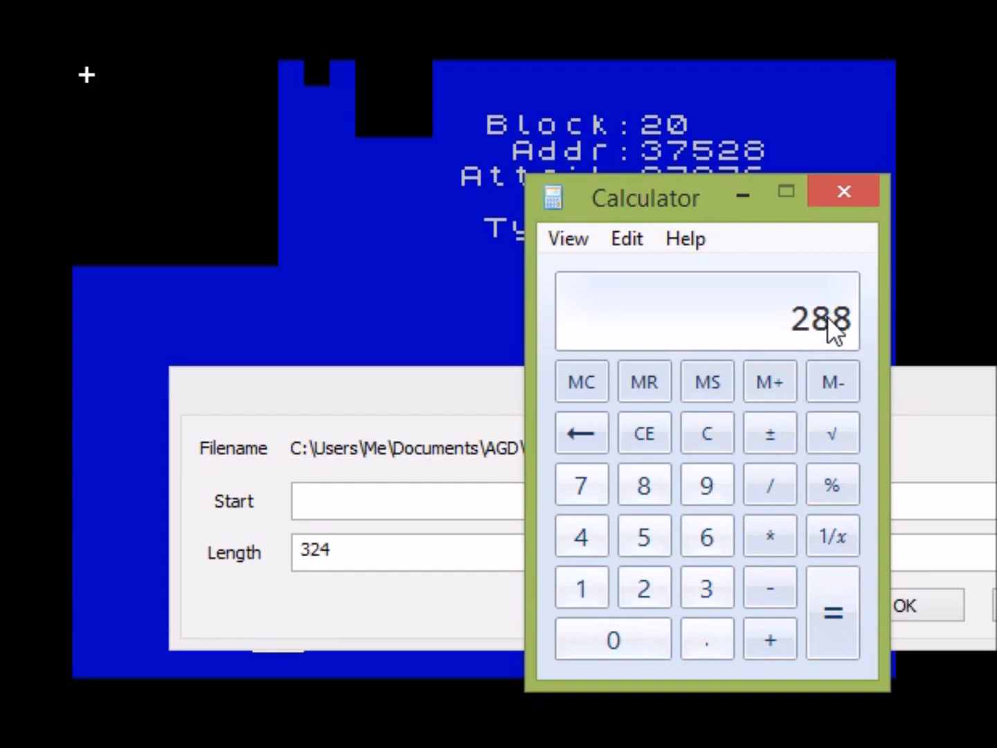
mouse_move(814, 340)
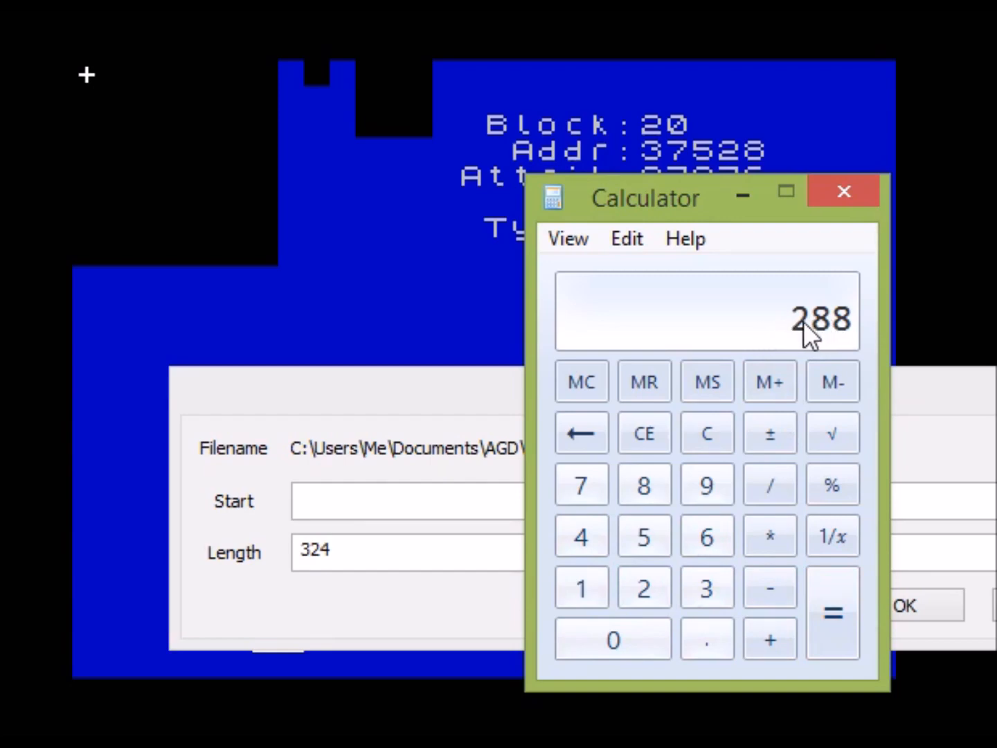
mouse_move(667, 229)
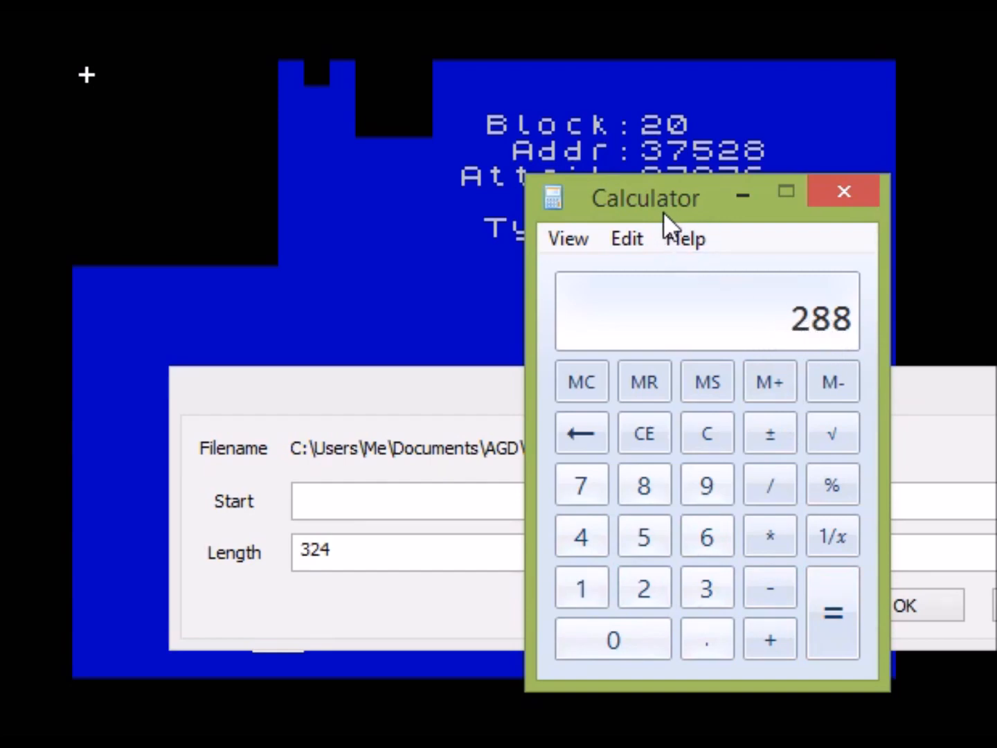
click(842, 191)
text(2)
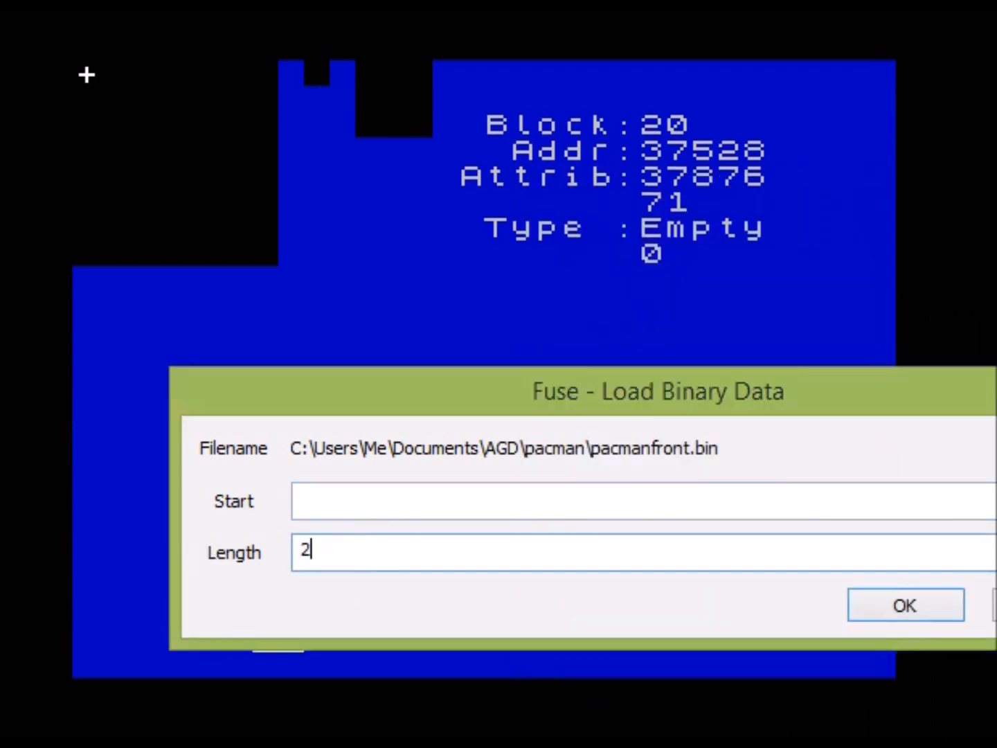
Load 288 bytes of pacmanfront.bin at address 37528, the address of block 20.
text(88)
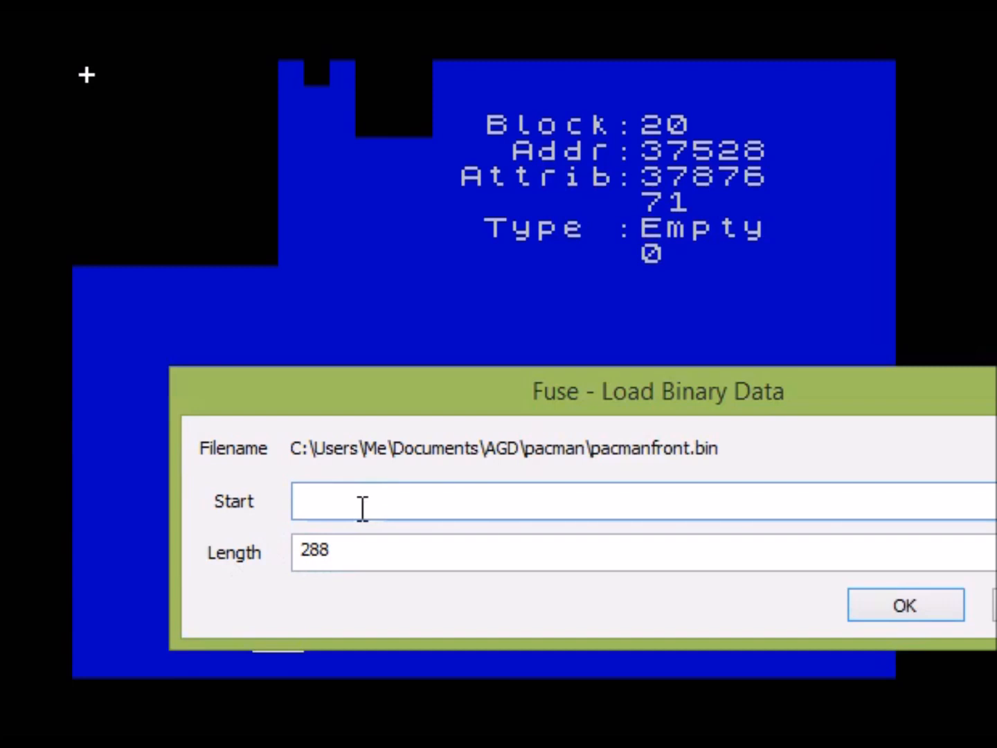
text(37528)
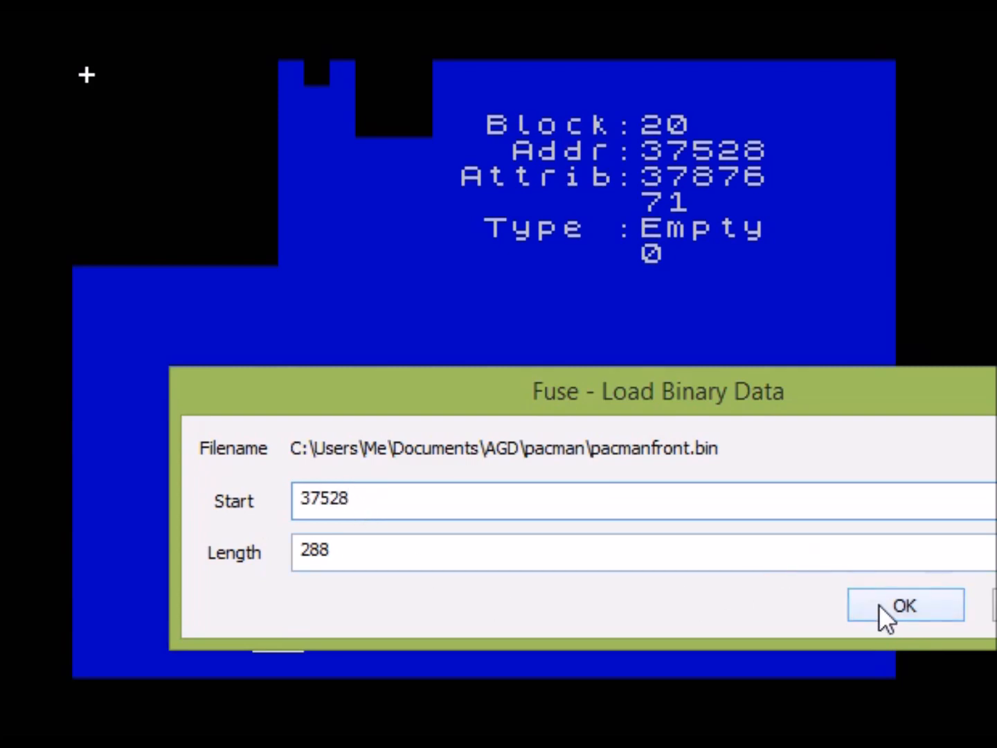
click(904, 604)
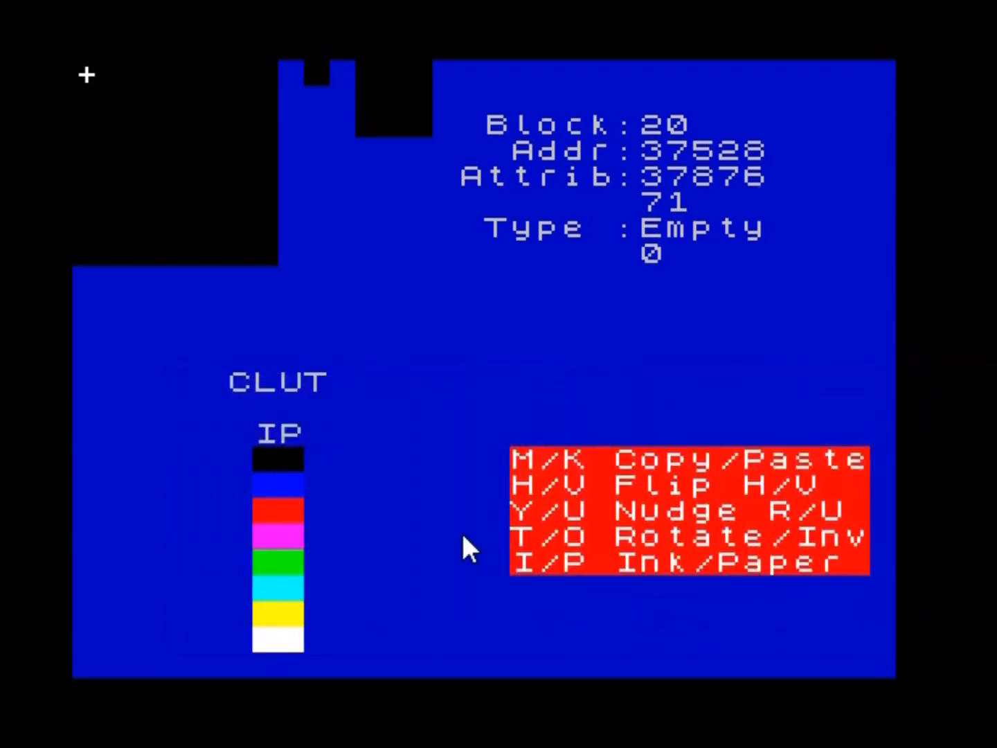
mouse_move(547, 316)
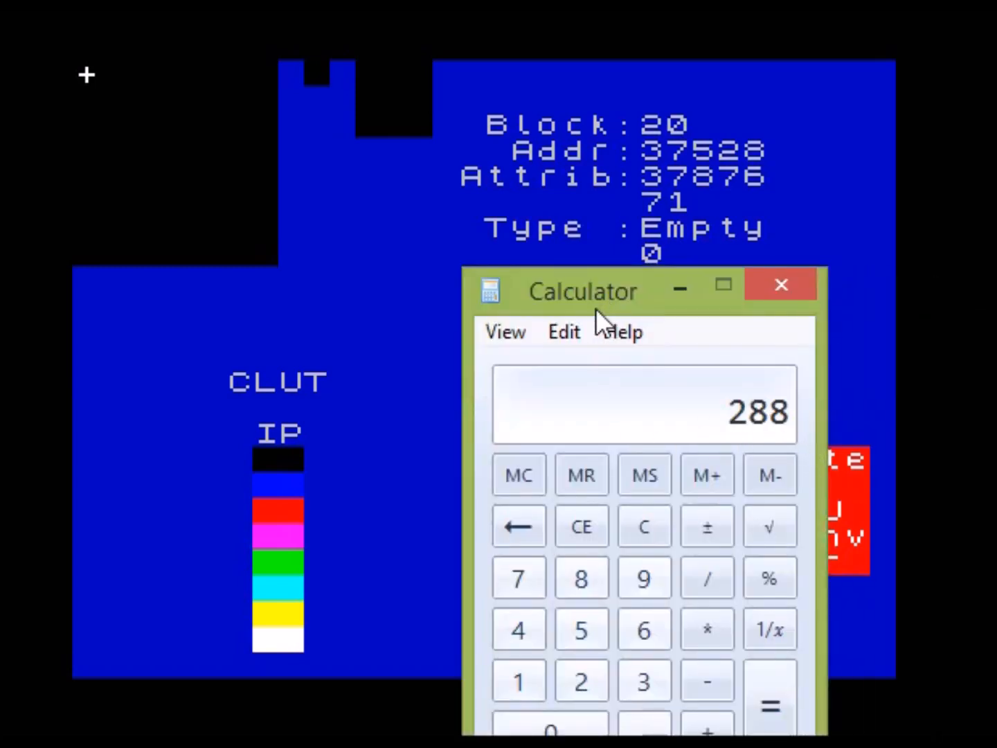
Work out 16384 minus 288 = 16096 in the calculator, then put it away.
click(780, 283)
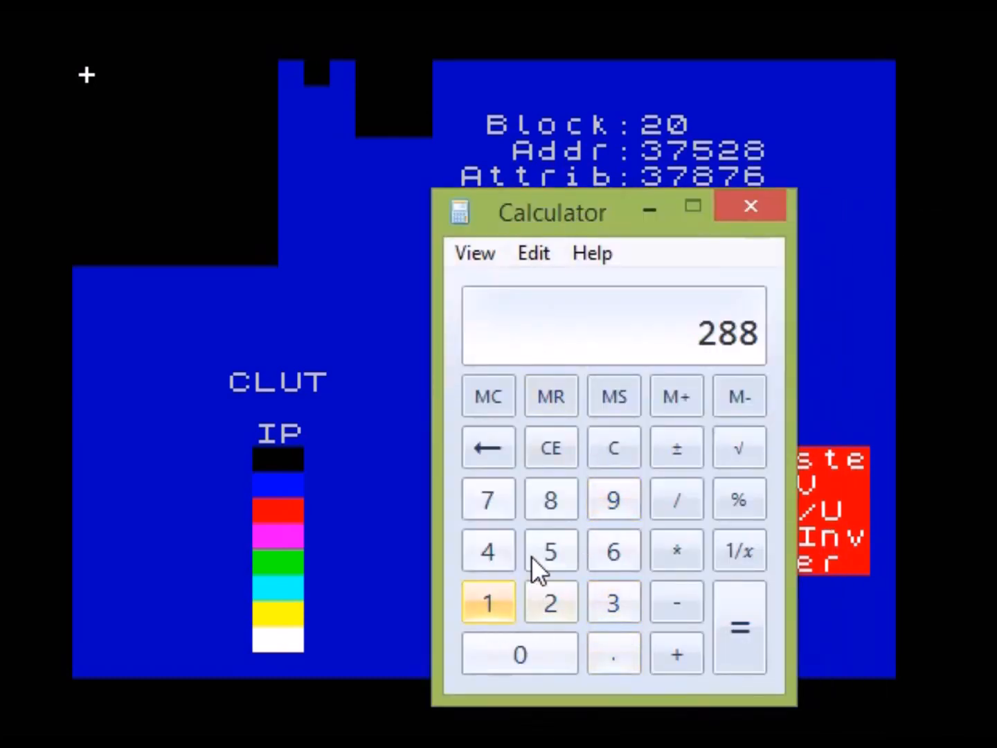
click(612, 551)
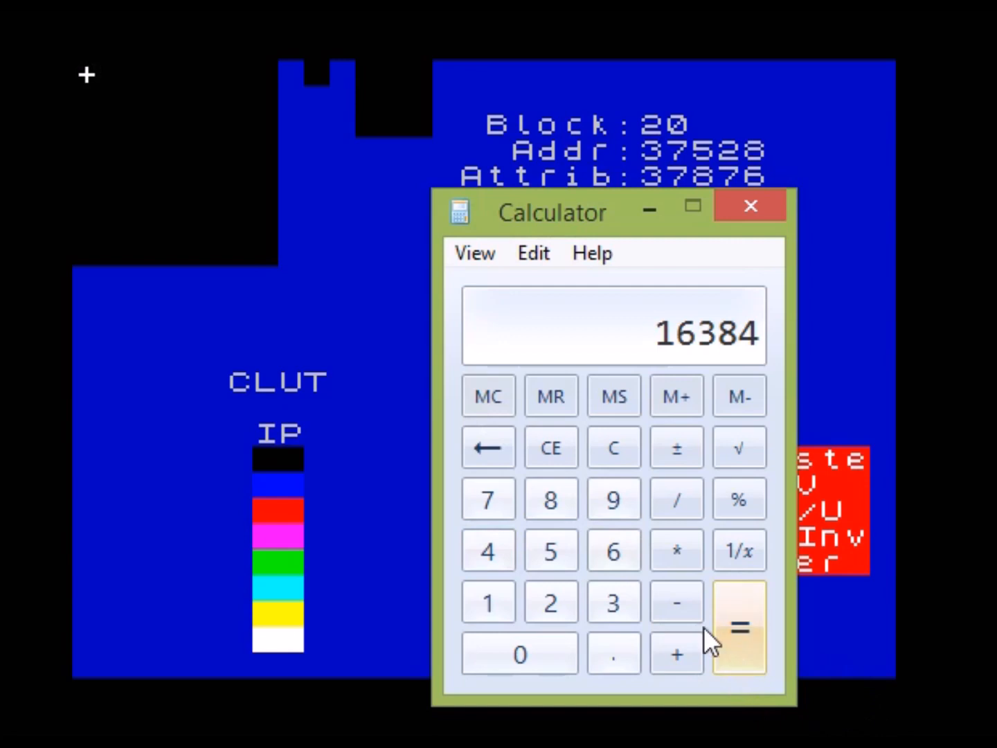
click(551, 601)
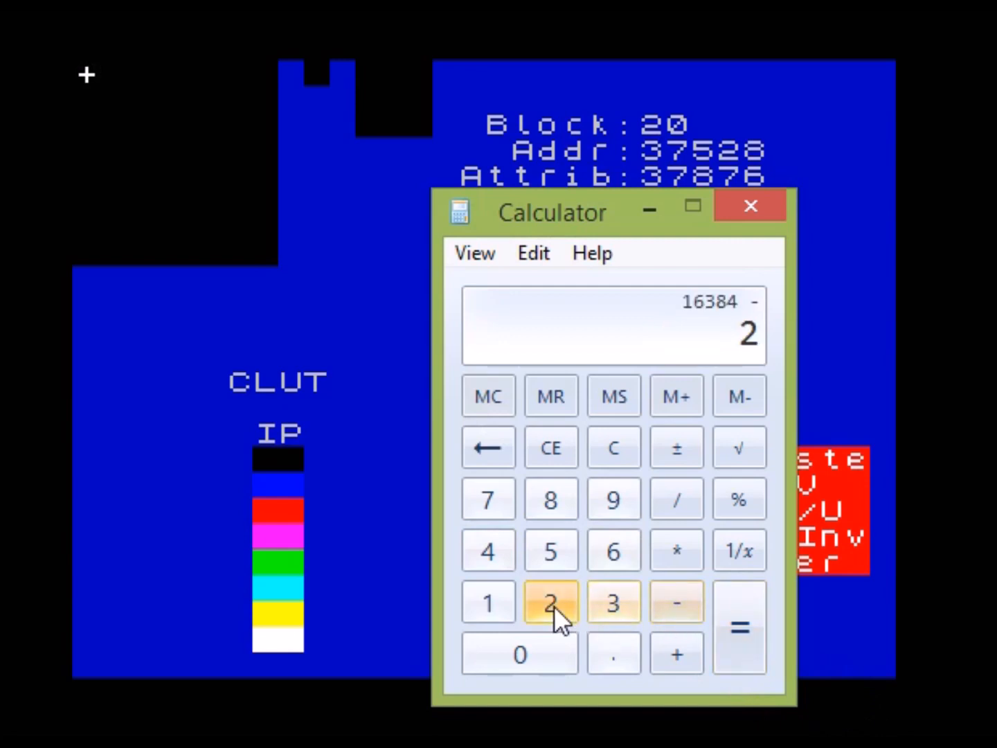
click(739, 625)
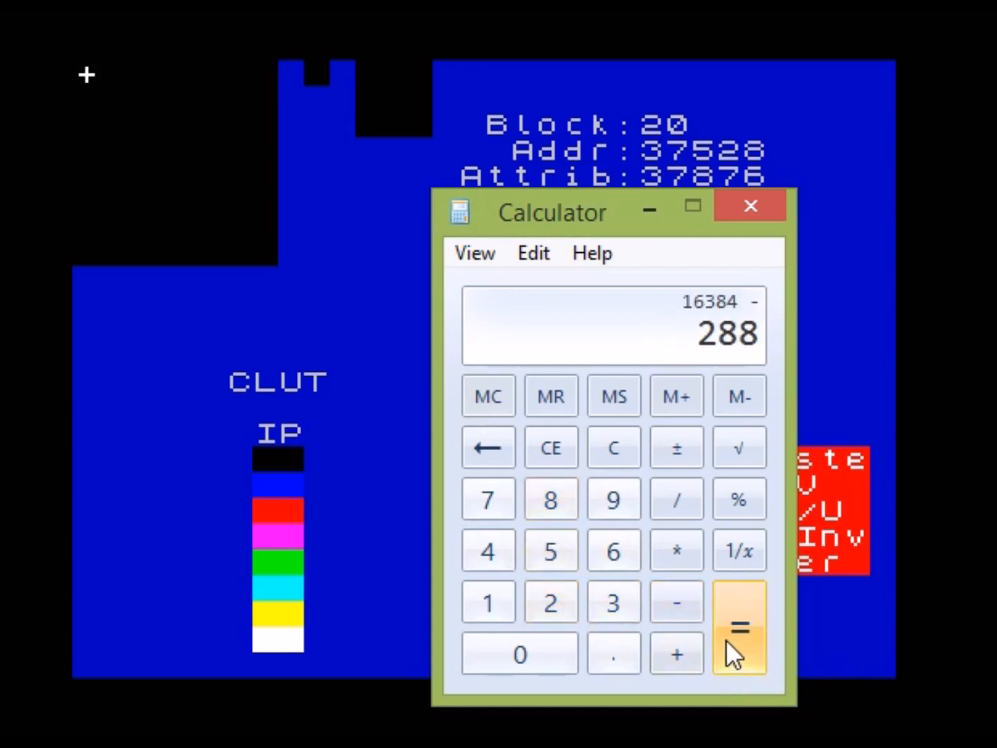
click(739, 626)
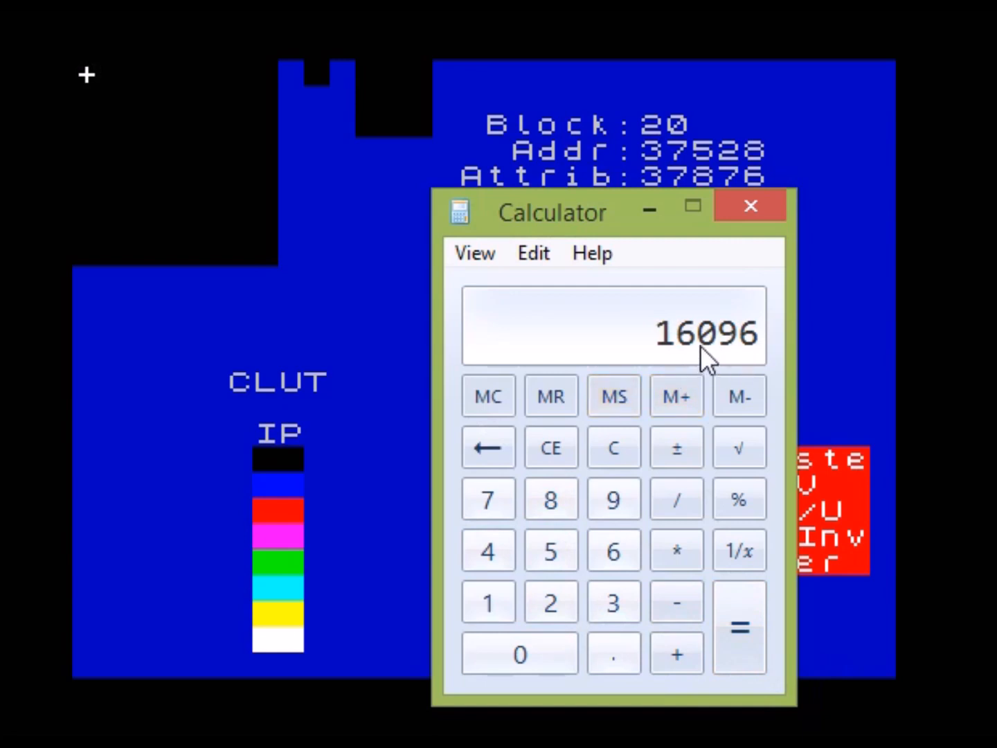
mouse_move(707, 360)
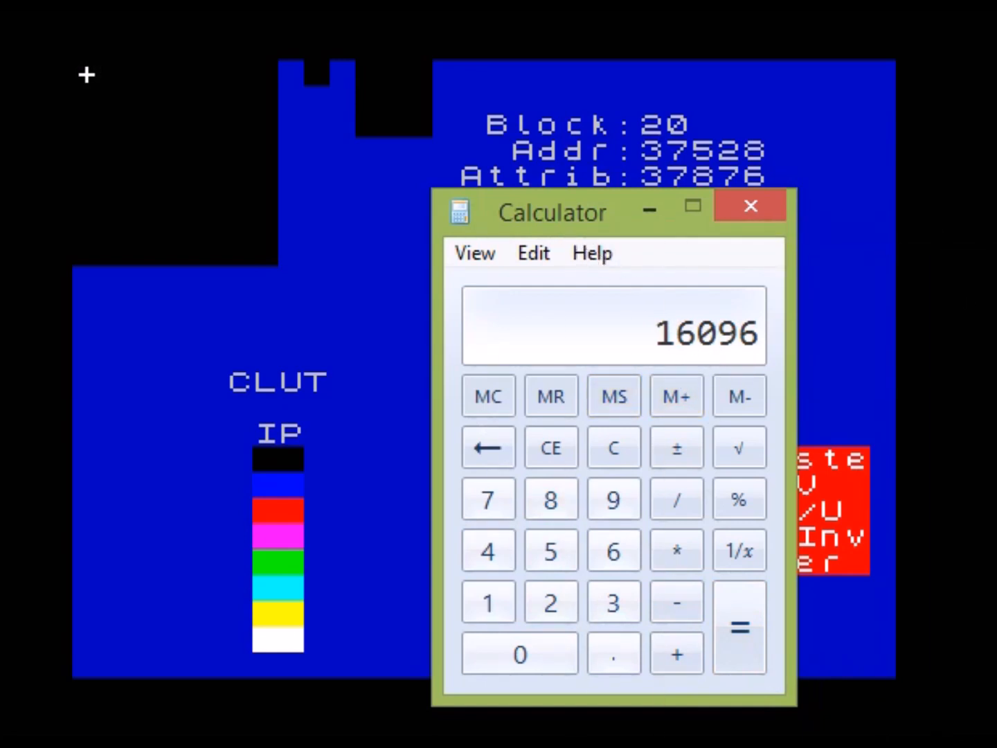
click(750, 205)
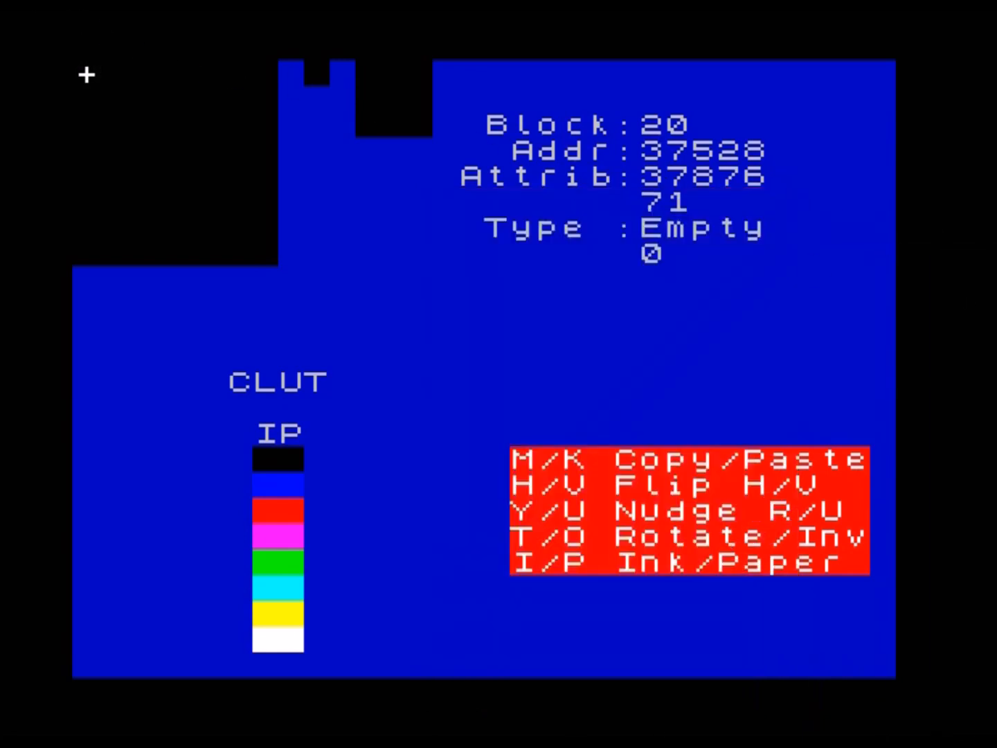
Load pacmanfront.bin (324 bytes) into memory at start address 16096 via Load binary data.
click(83, 75)
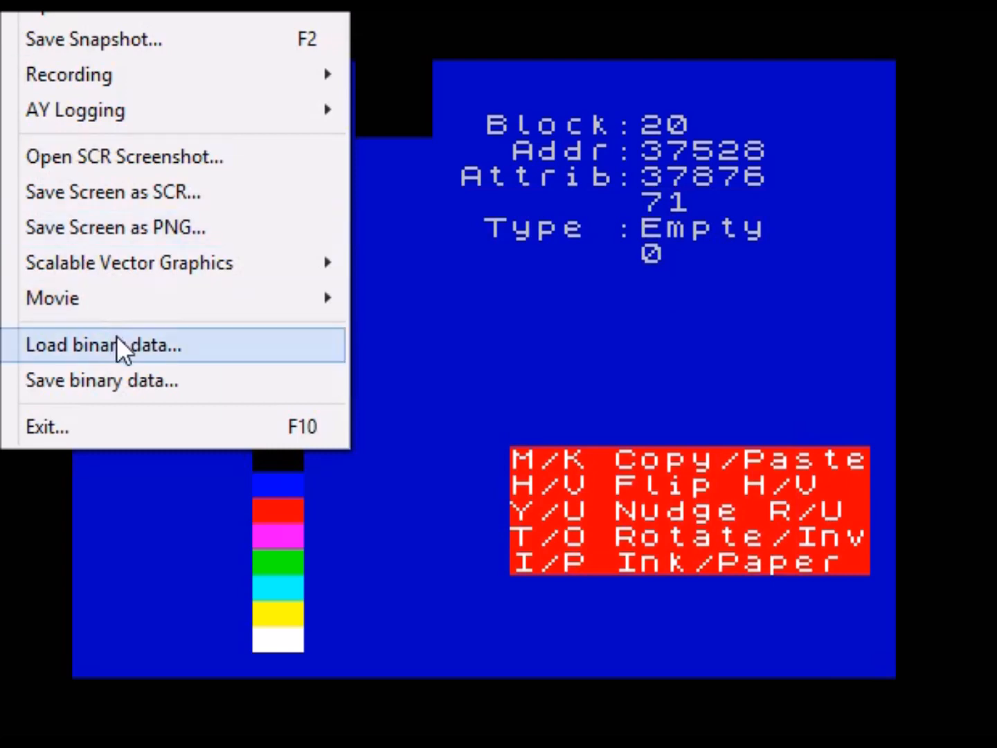
click(101, 345)
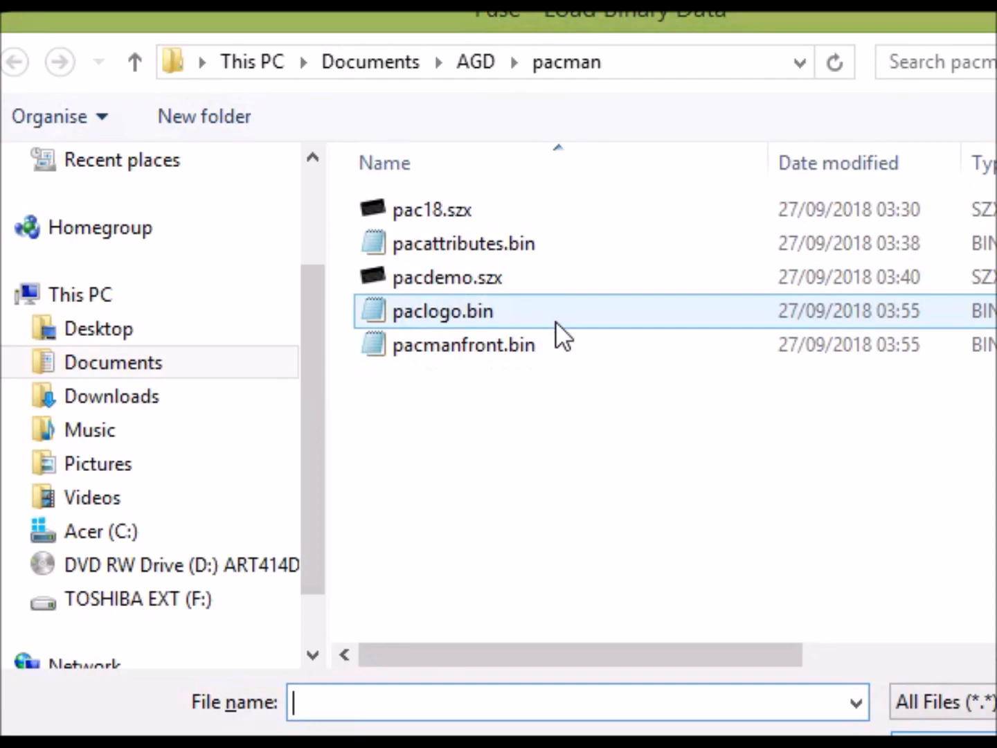
click(462, 345)
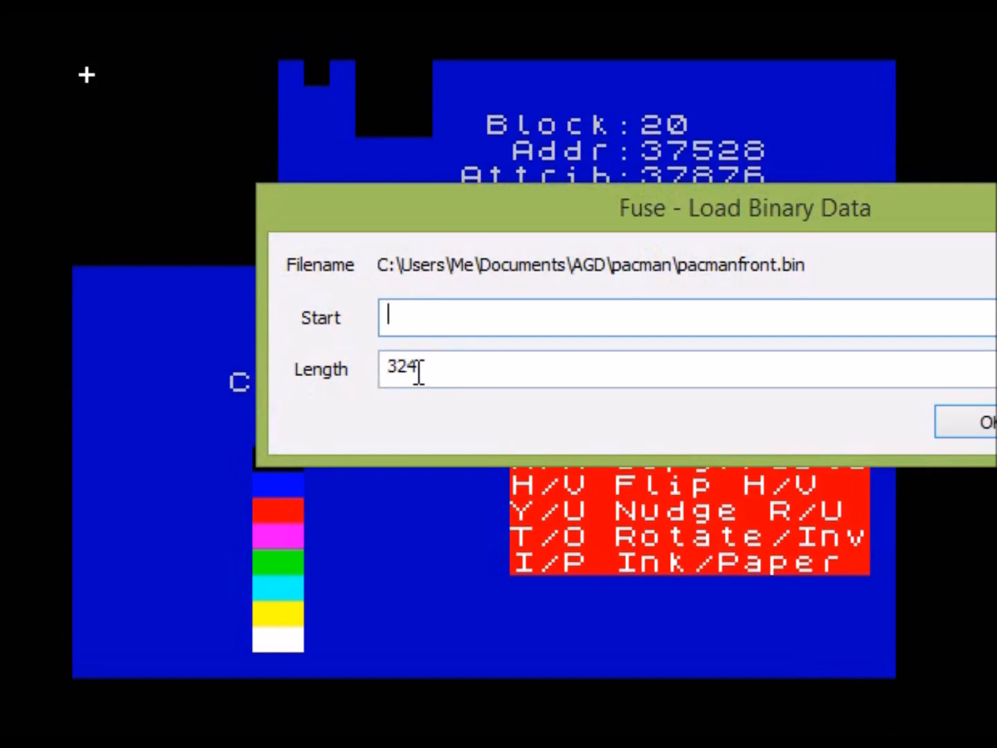
text(160)
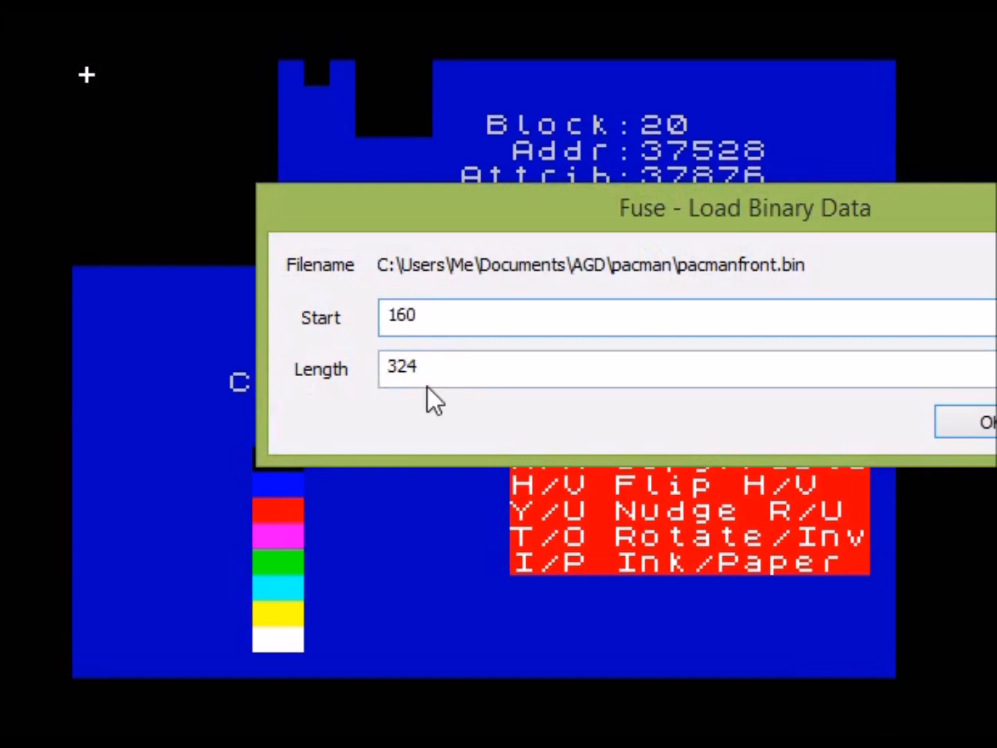
text(16096)
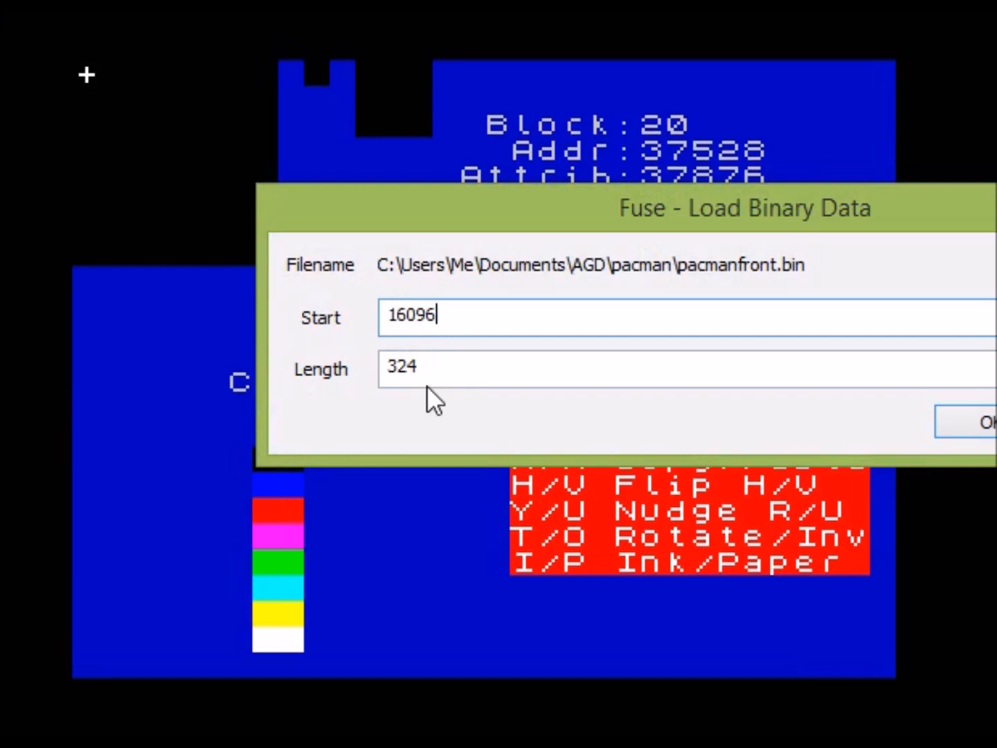
mouse_move(620, 537)
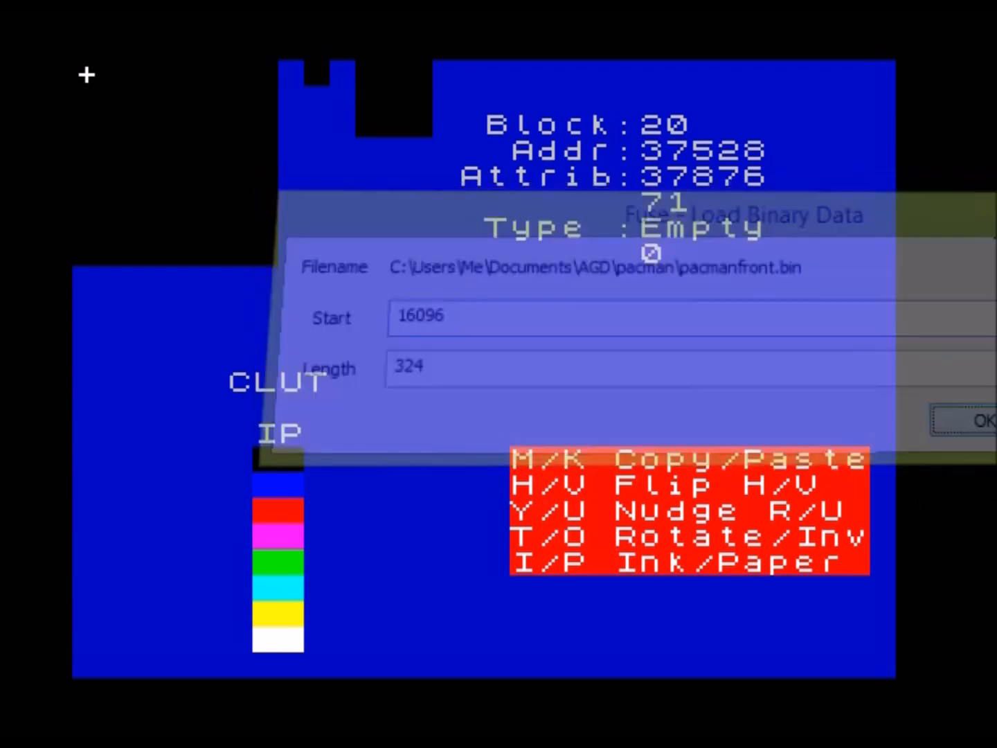
click(978, 420)
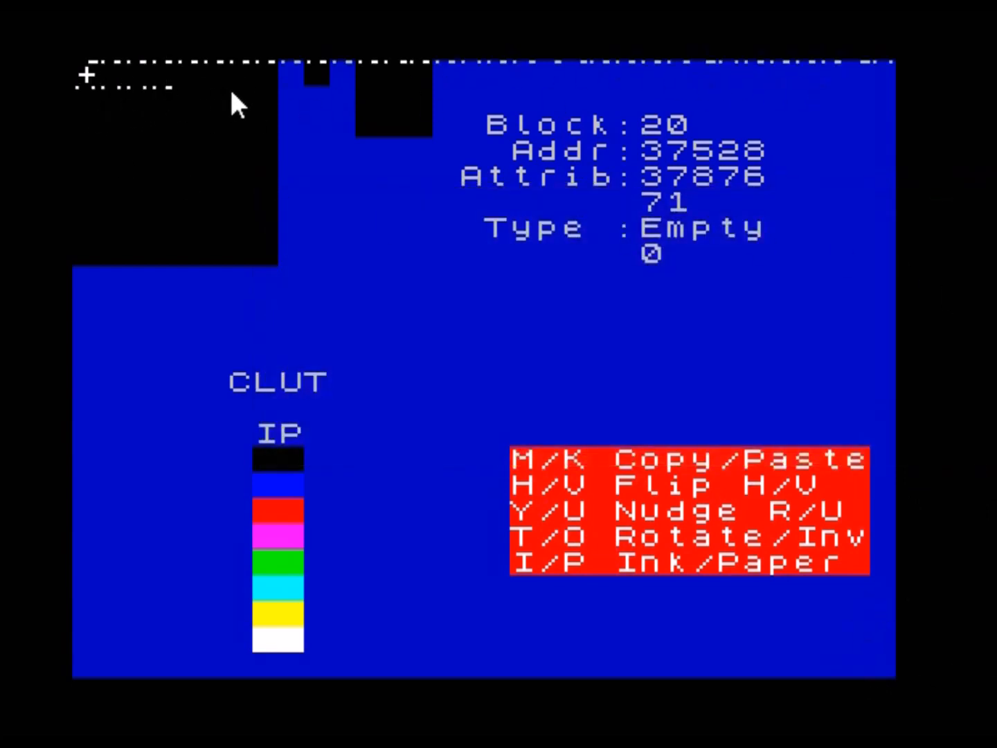
mouse_move(357, 322)
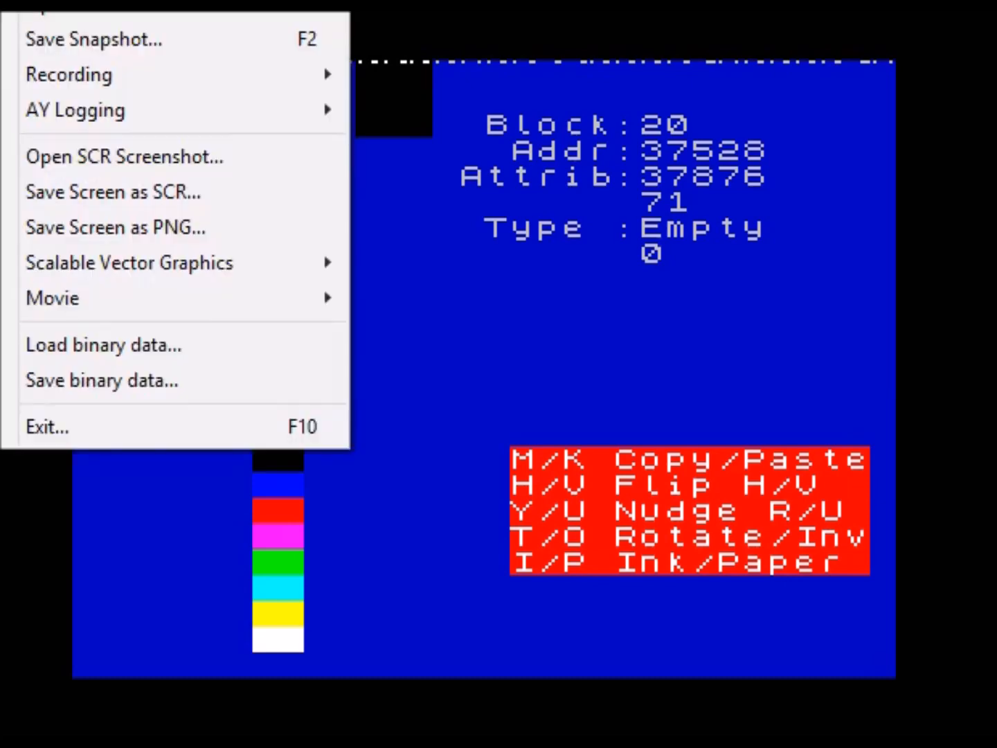
Save 36 bytes from address 16384 over the existing pacattributes.bin via Save binary data.
click(101, 379)
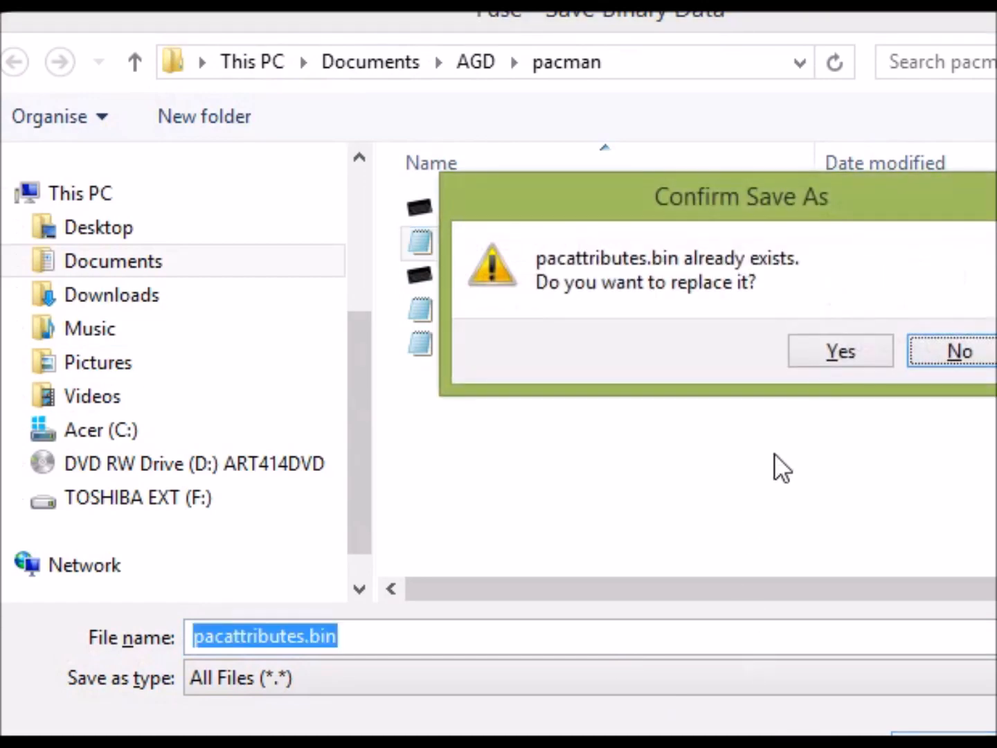
click(839, 349)
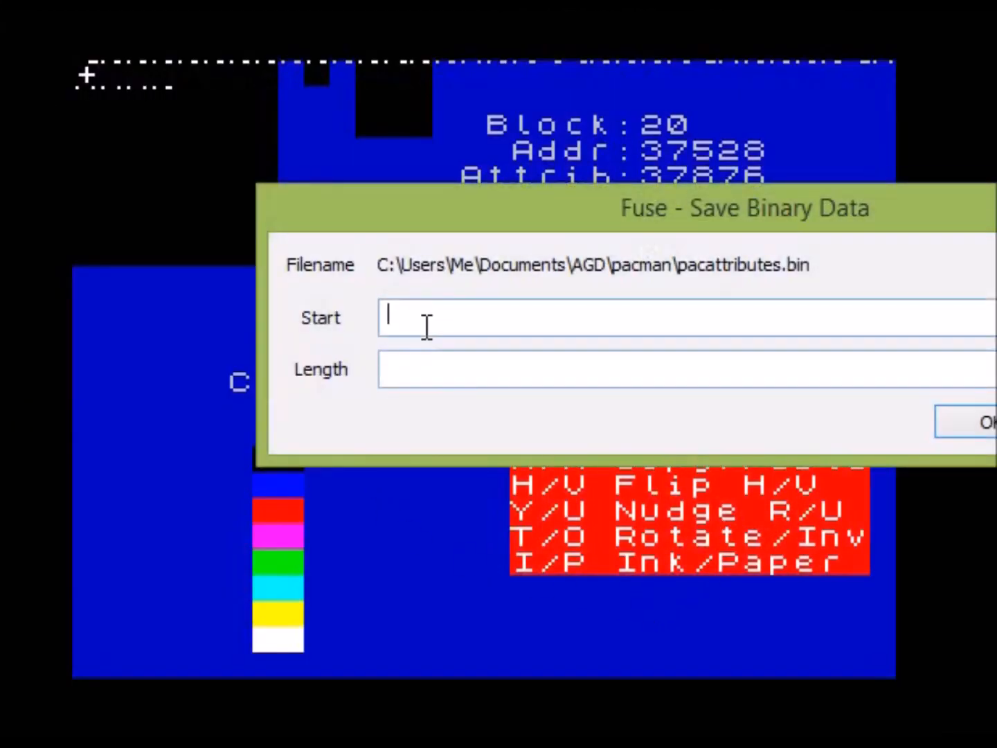
text(16384)
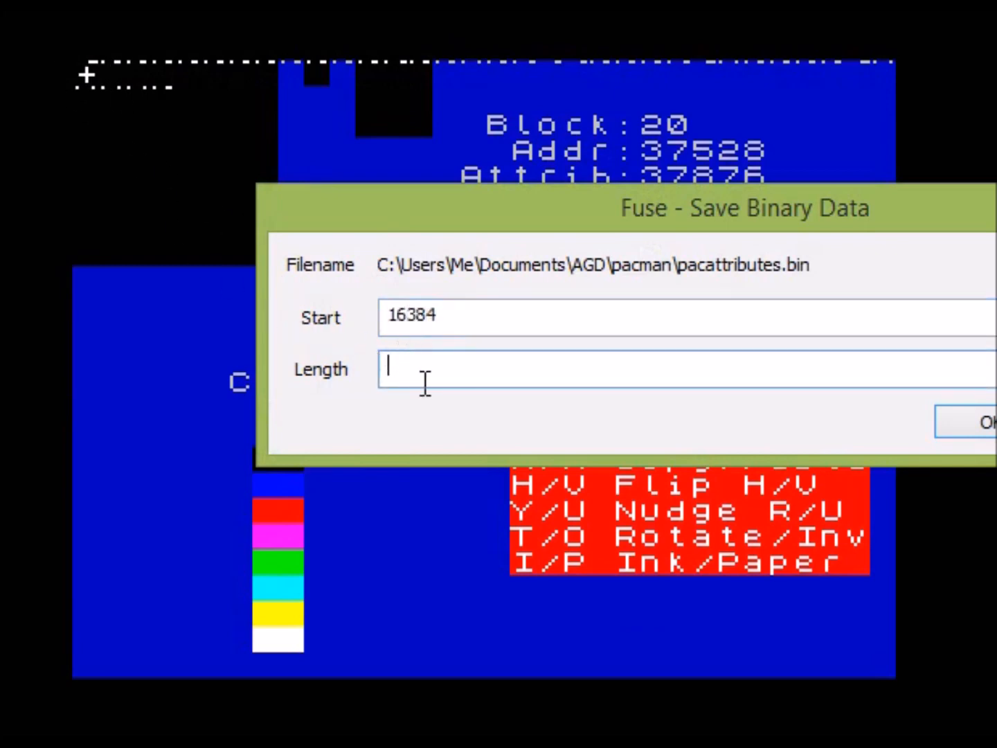
text(36)
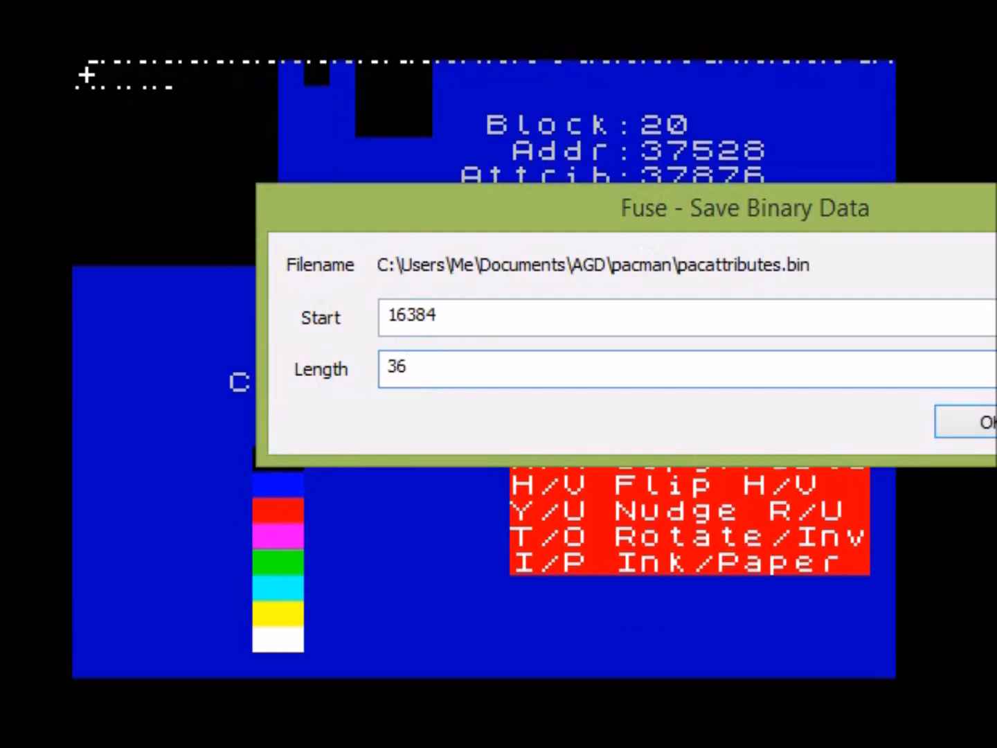
click(976, 421)
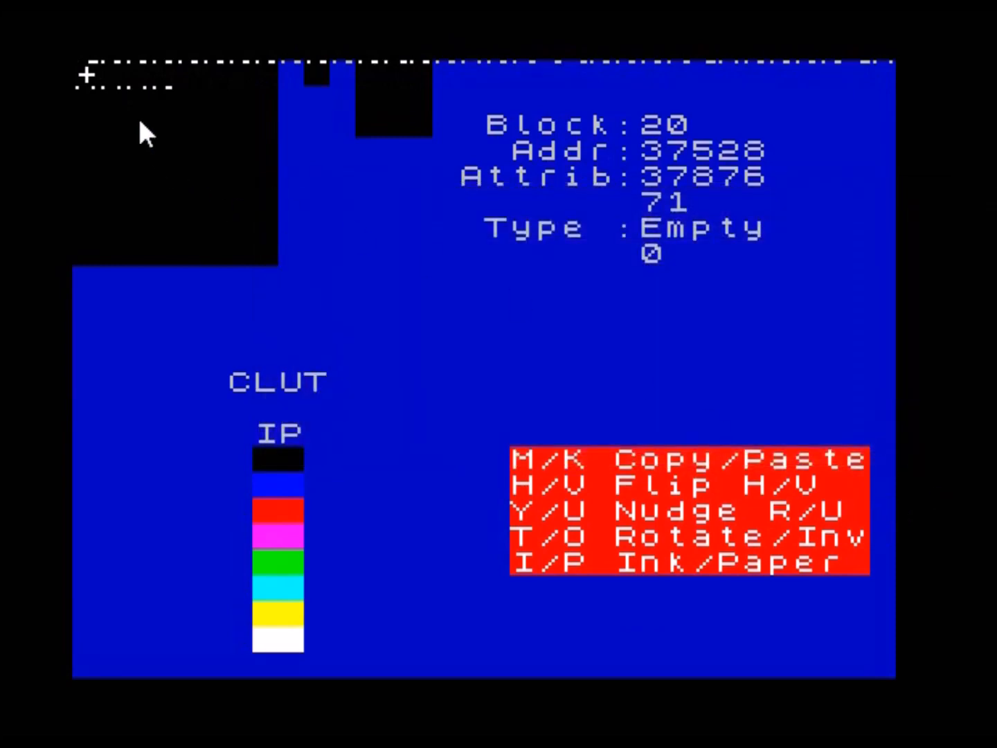
mouse_move(459, 291)
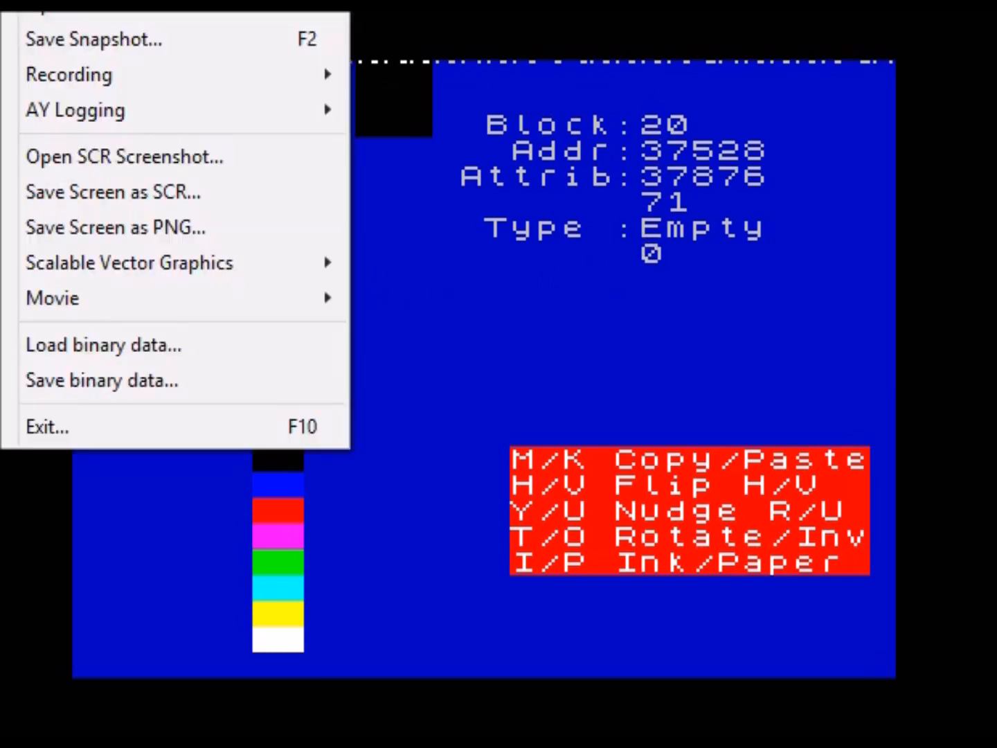
Load pacattributes.bin (36 bytes) into block attribute memory at address 37876.
click(104, 345)
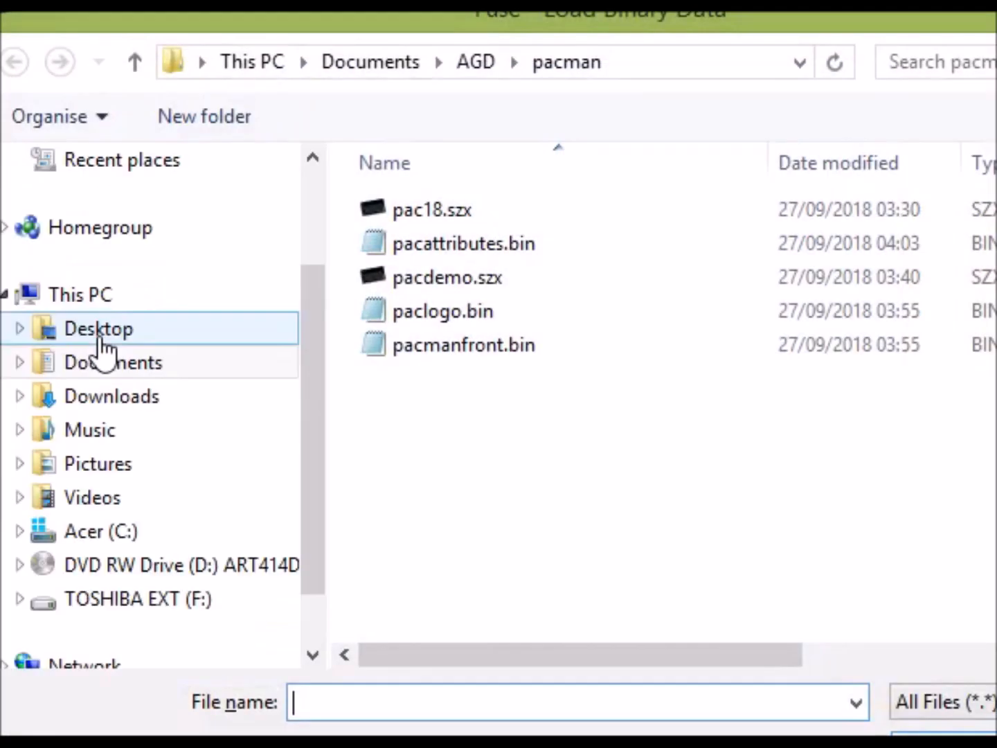
click(464, 244)
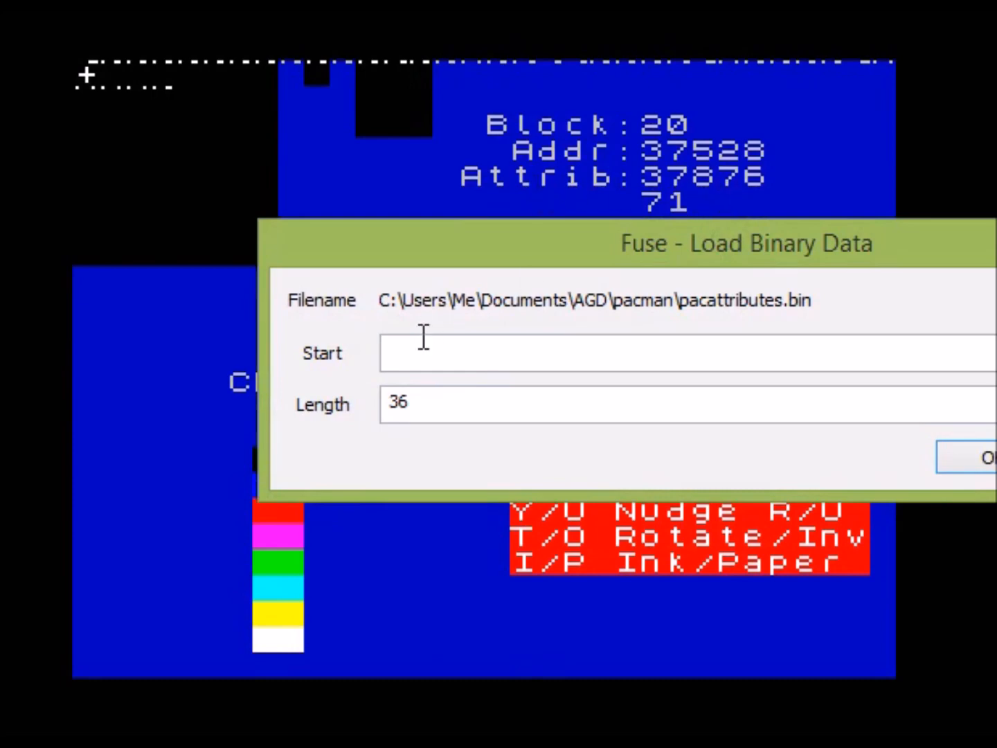
text(37876)
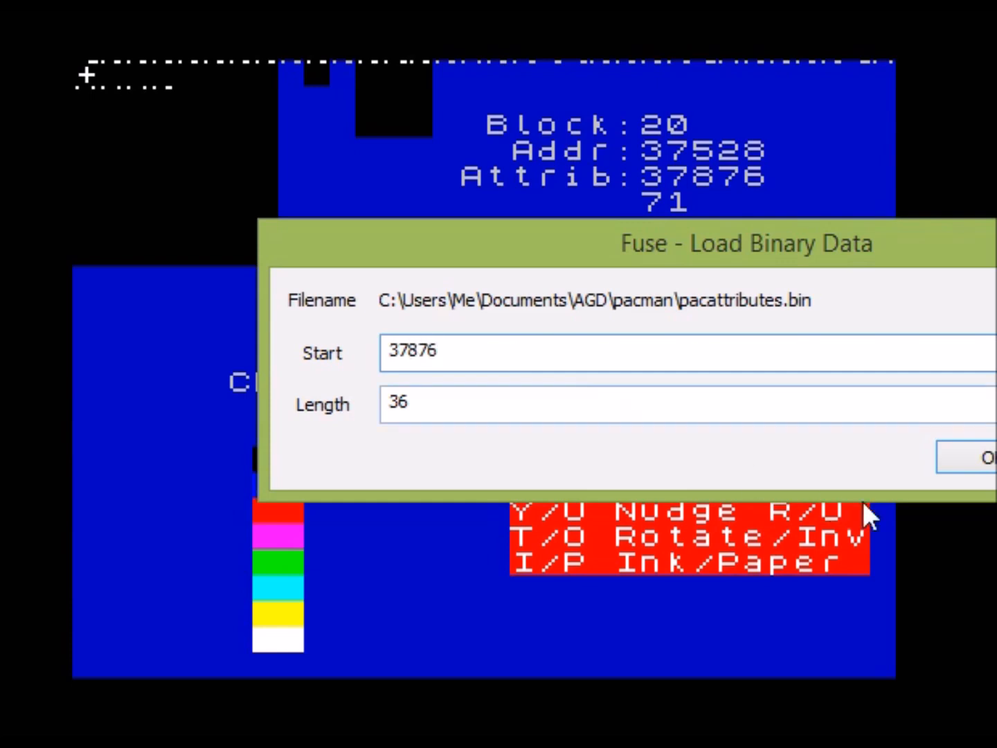
click(986, 457)
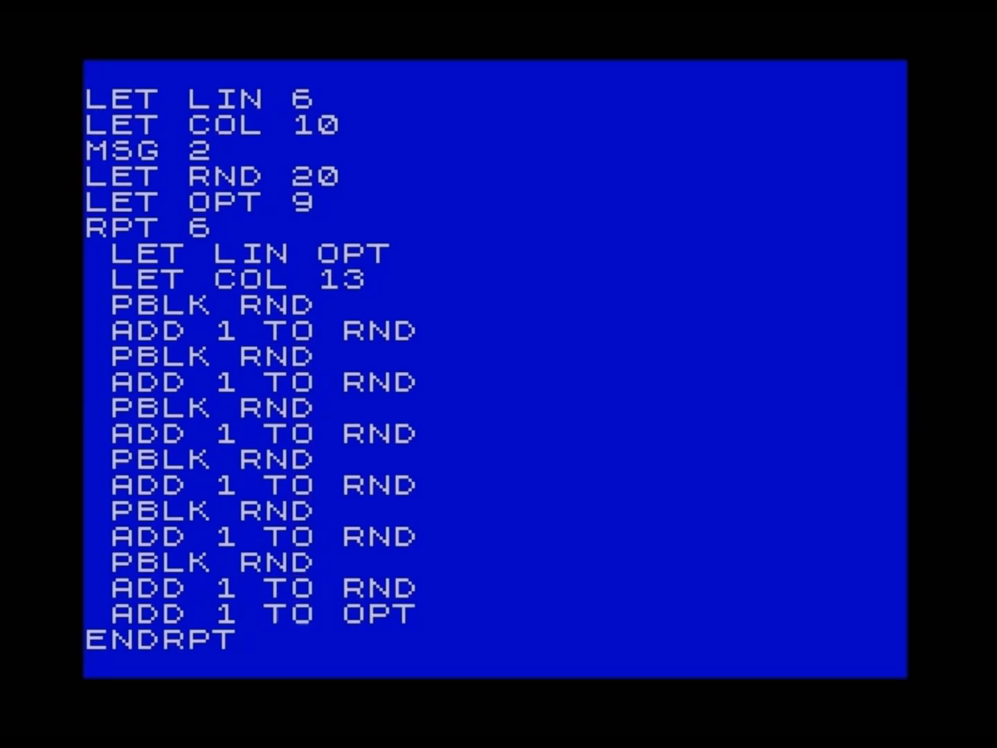
mouse_move(225, 590)
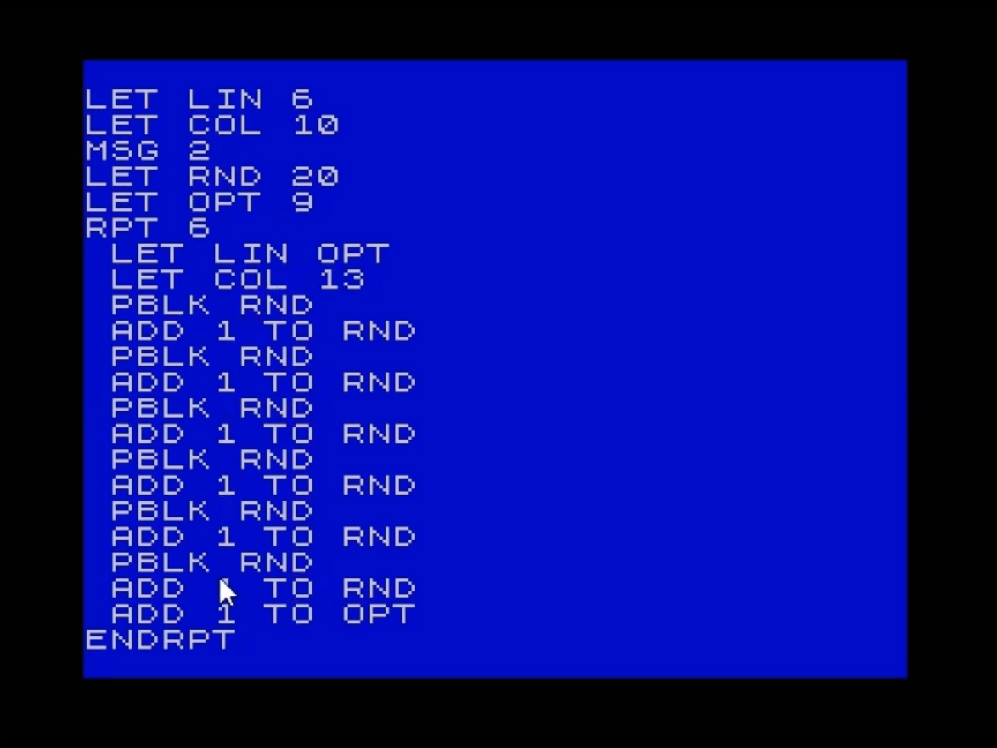
mouse_move(270, 363)
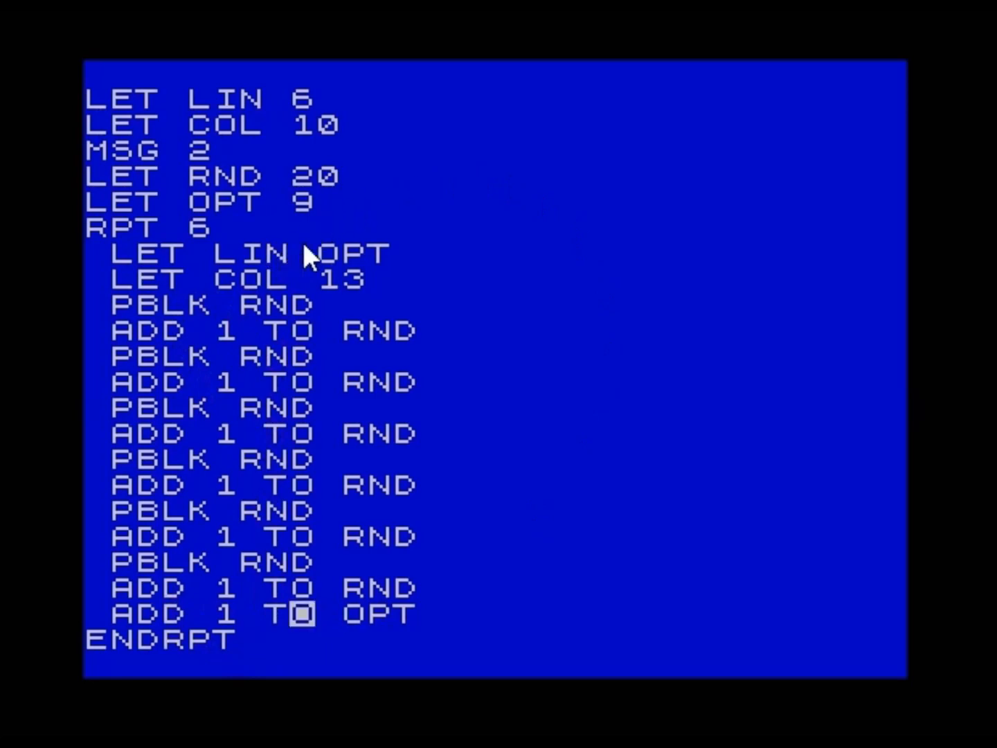
mouse_move(234, 478)
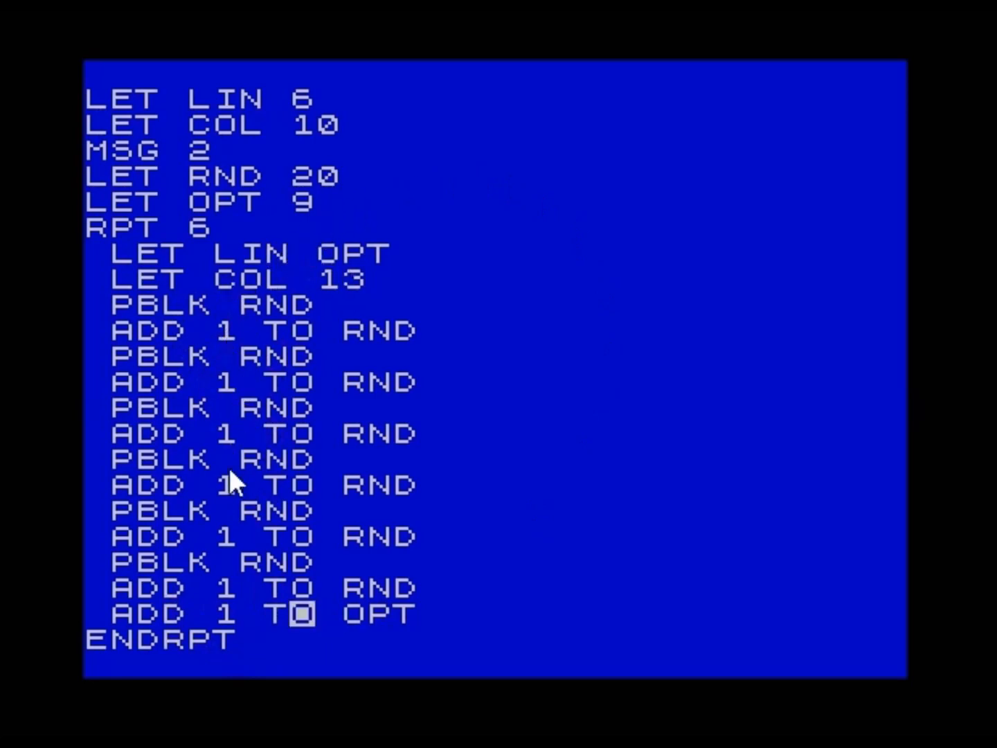
mouse_move(578, 335)
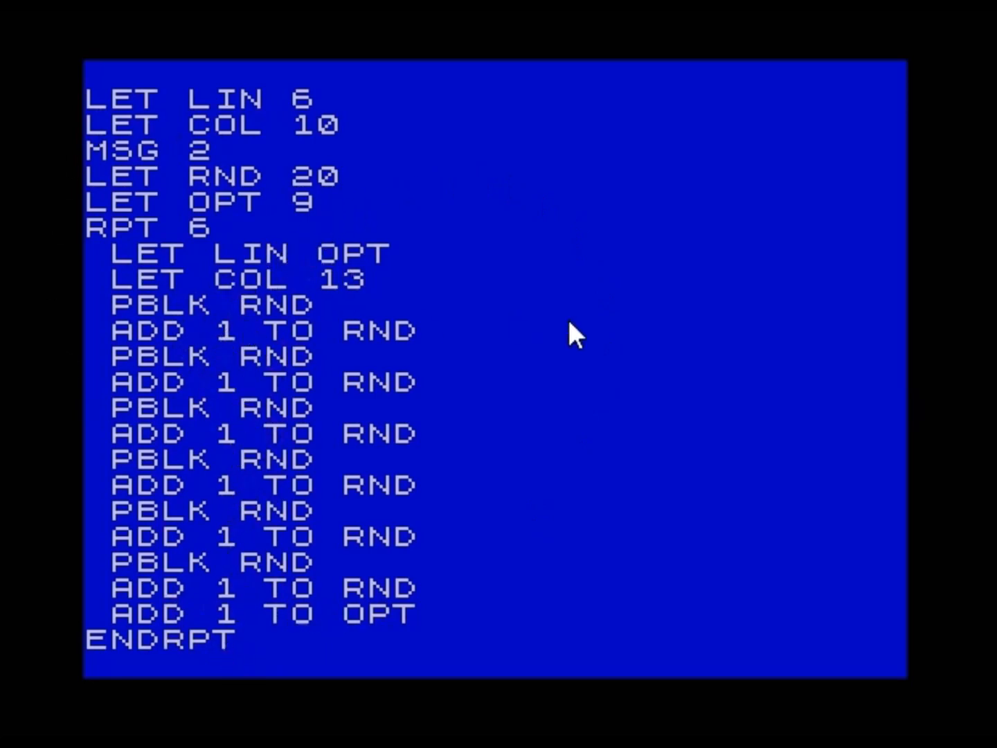
mouse_move(689, 305)
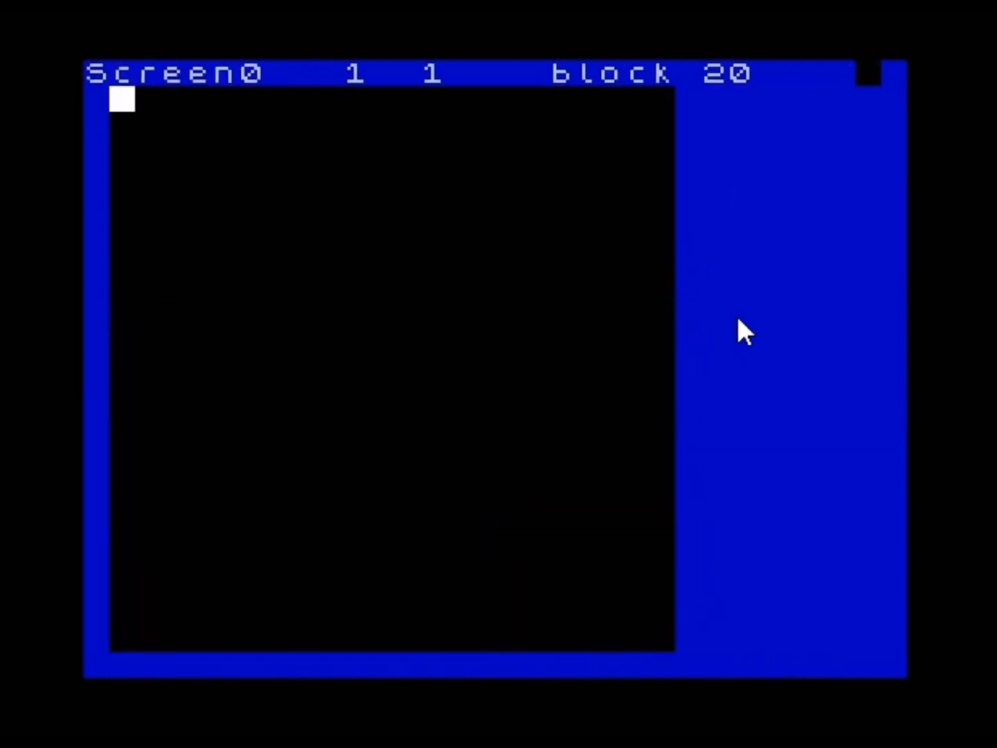
mouse_move(731, 368)
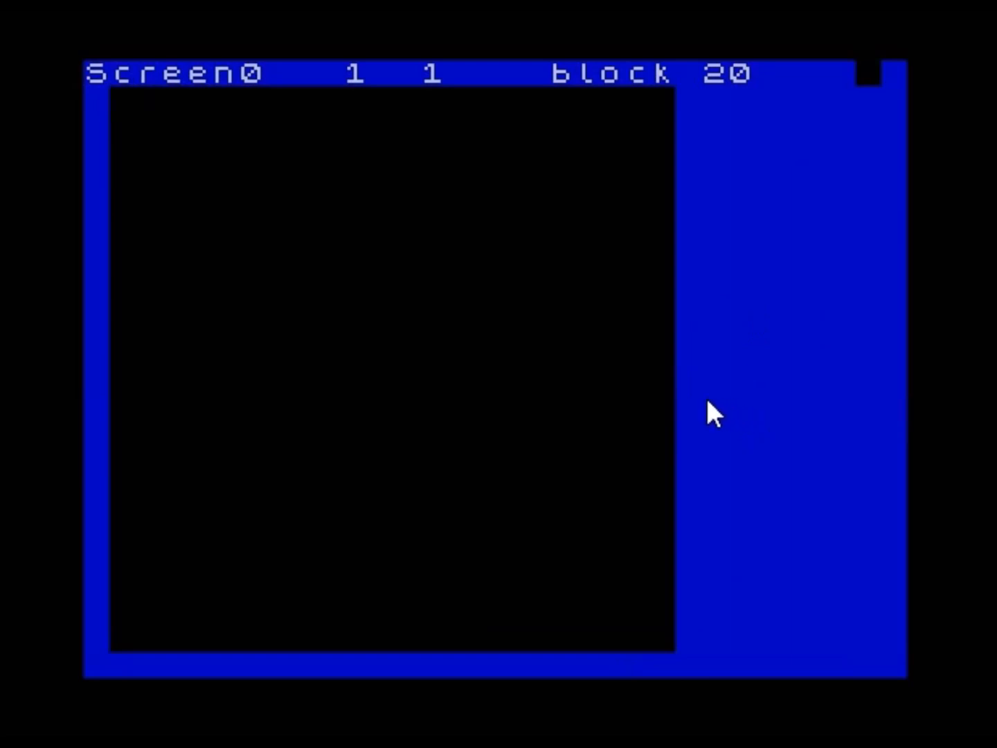
mouse_move(446, 385)
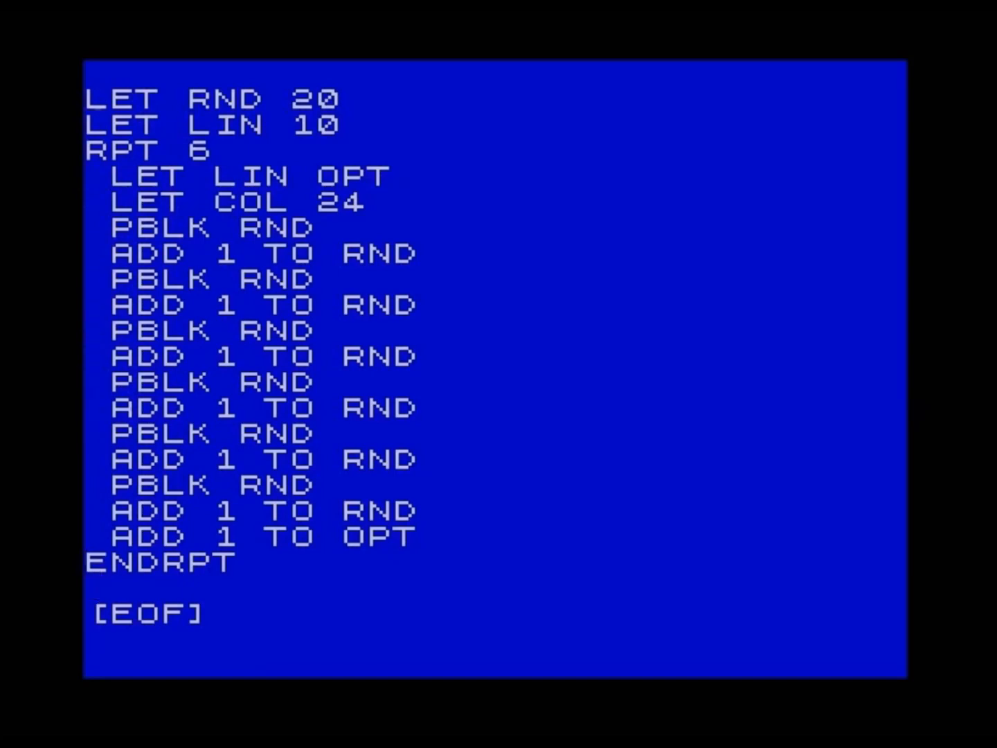
mouse_move(290, 210)
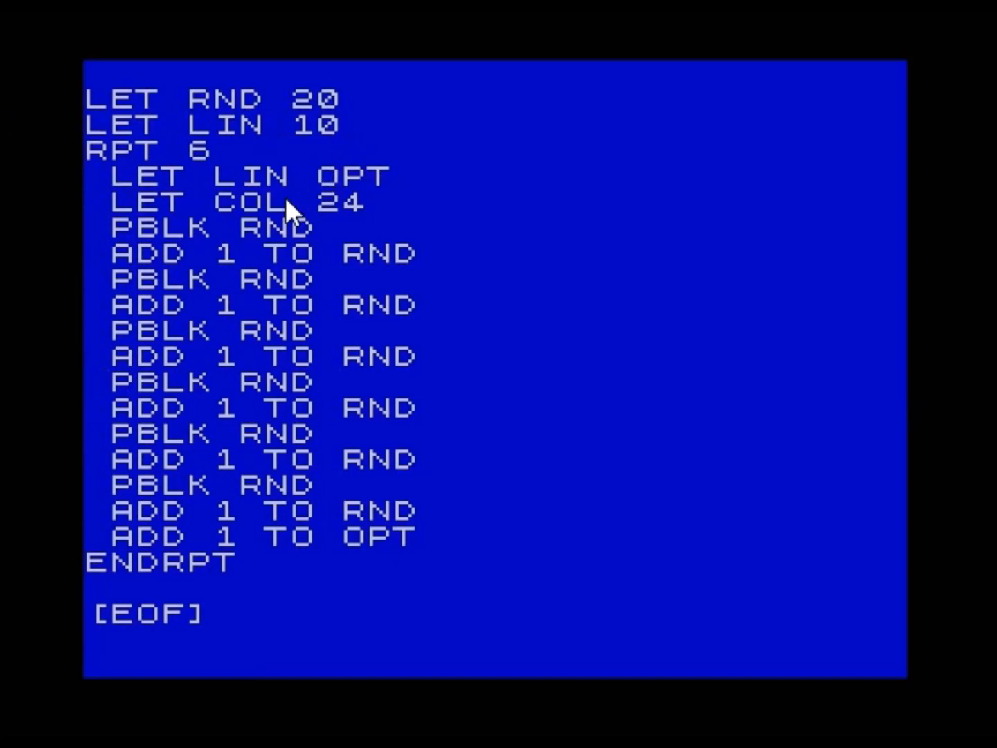
mouse_move(374, 505)
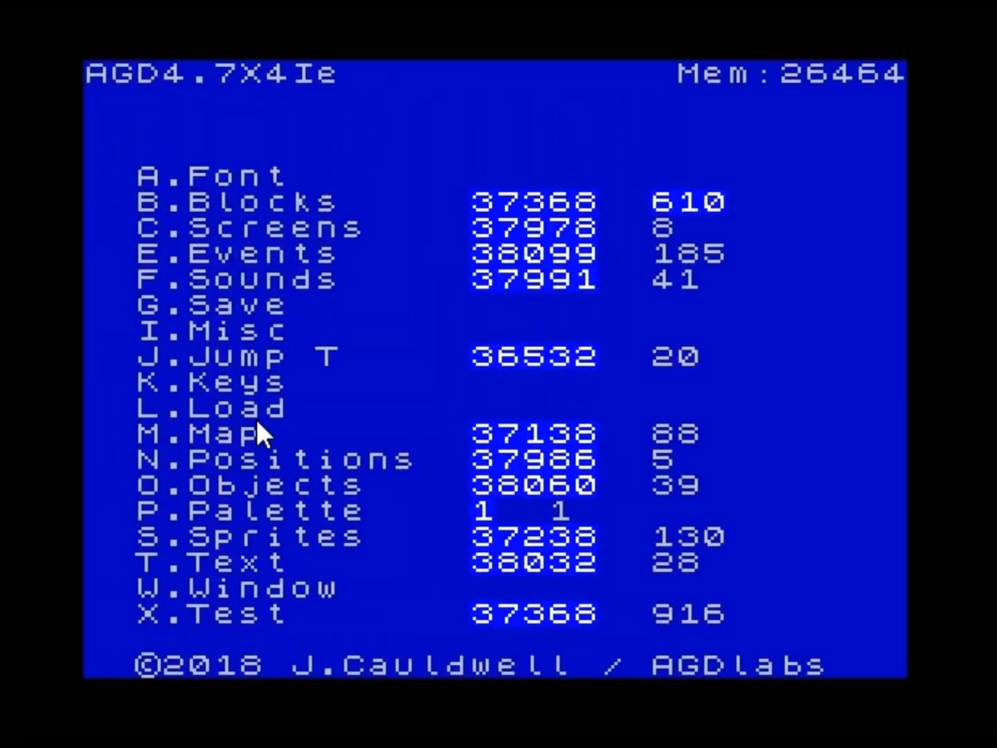
mouse_move(636, 551)
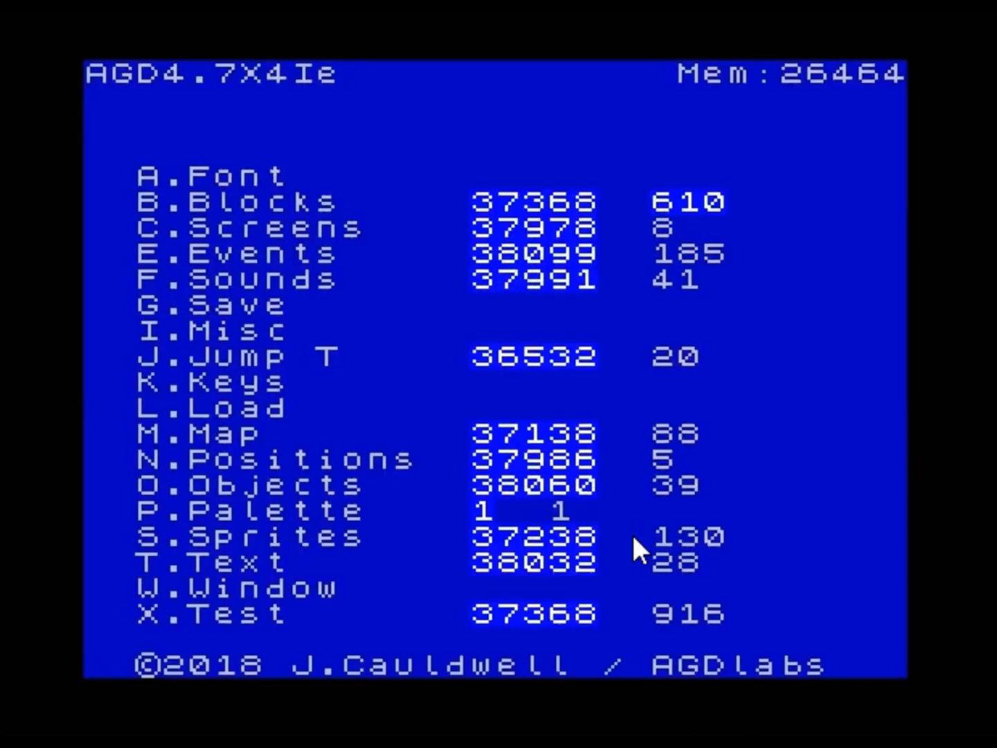
mouse_move(468, 477)
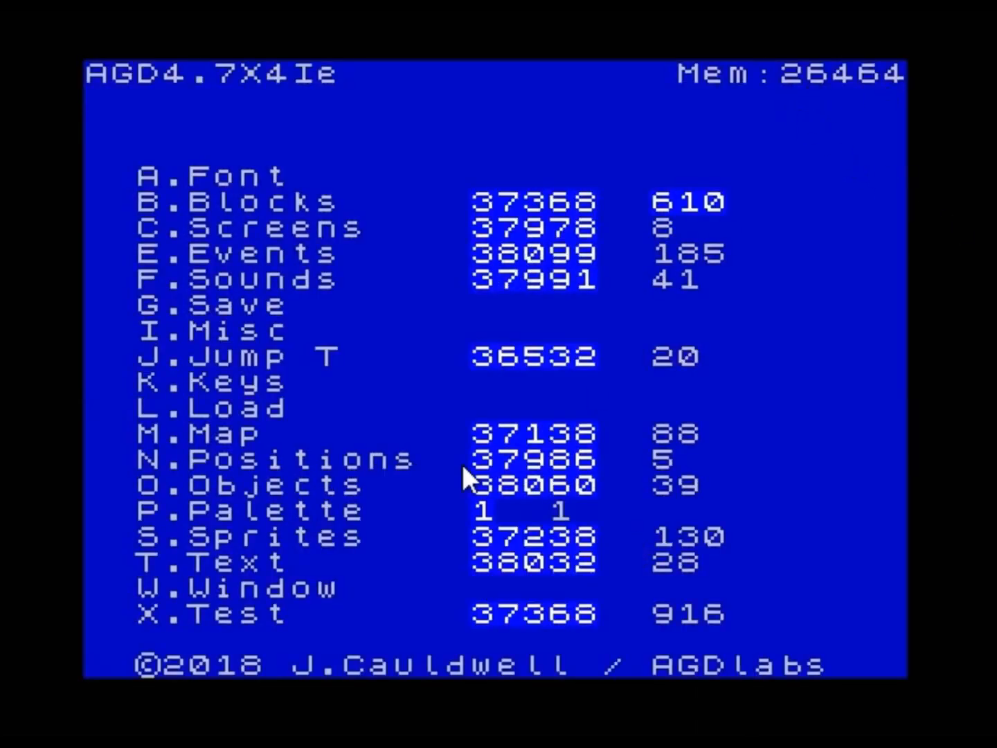